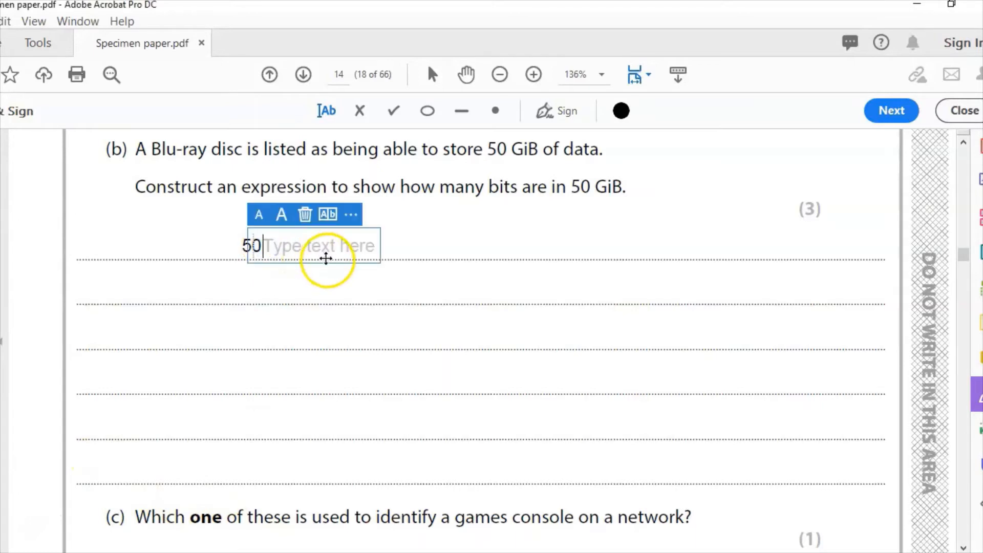
Enter '50 x 1024 x 1024 x 1024 x 8' as the Blu-ray bits answer and commit it.
type("x")
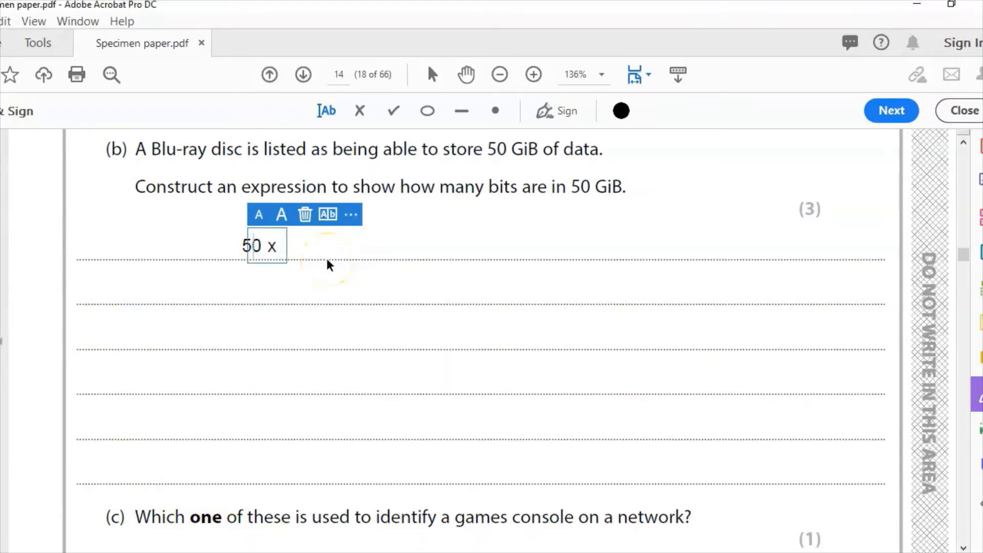
type("1024")
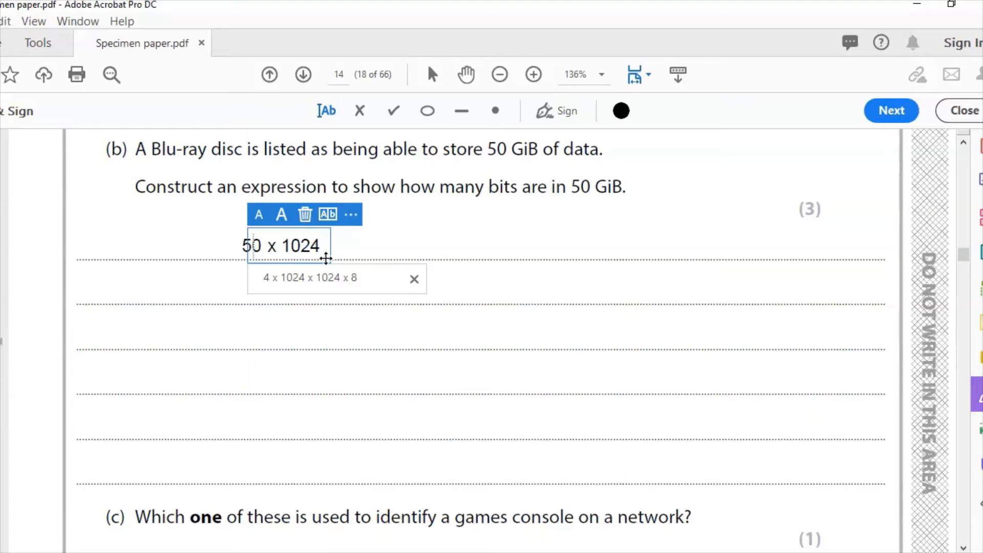
type("x 102")
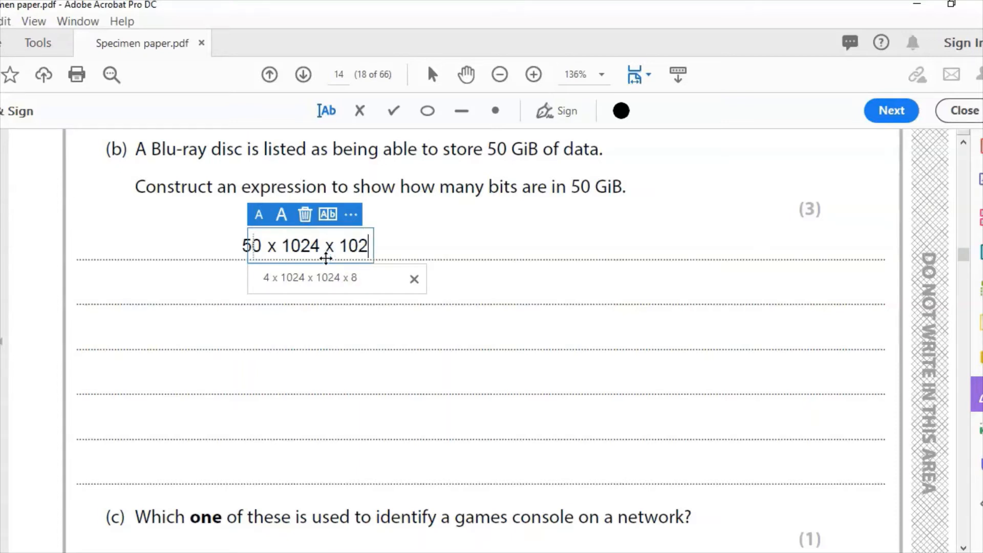
type("4")
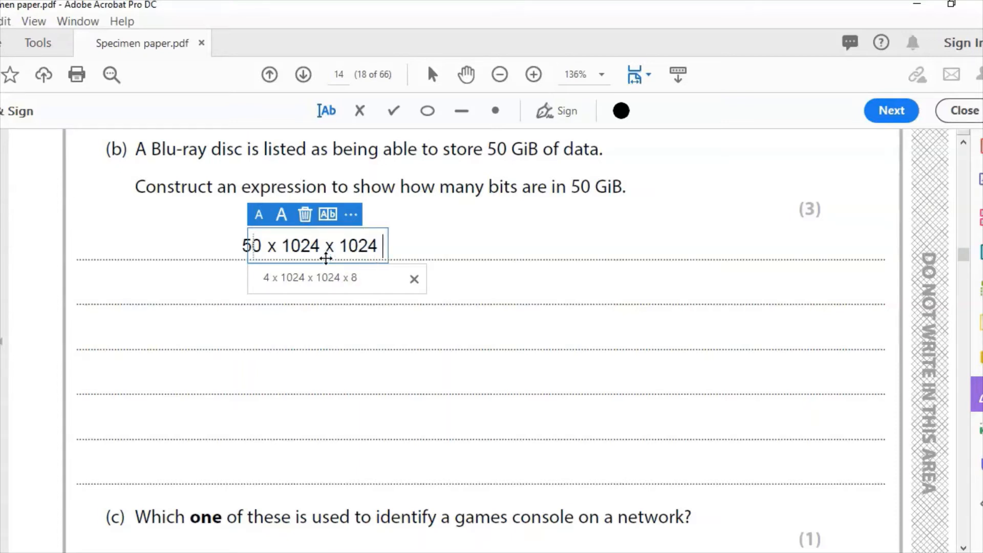
type("x102")
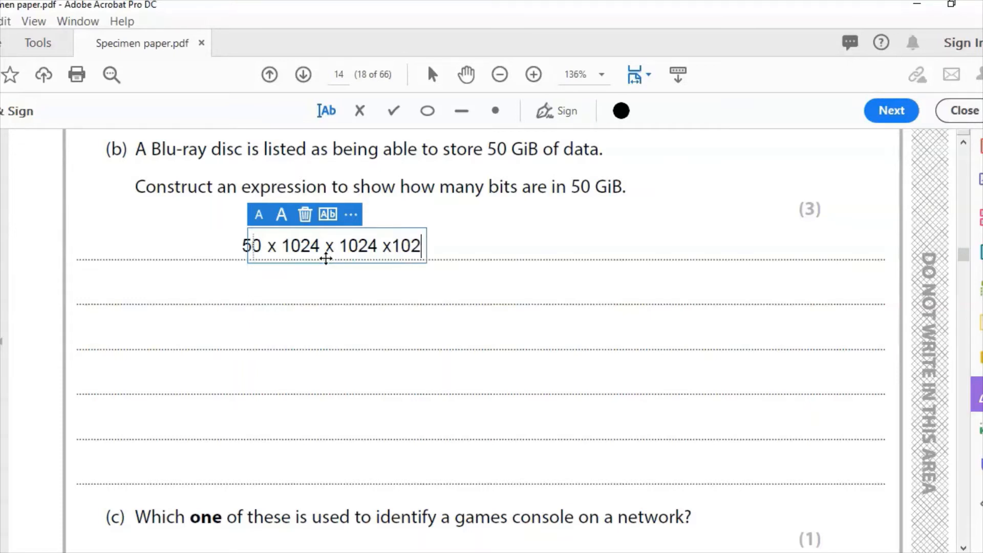
type("4")
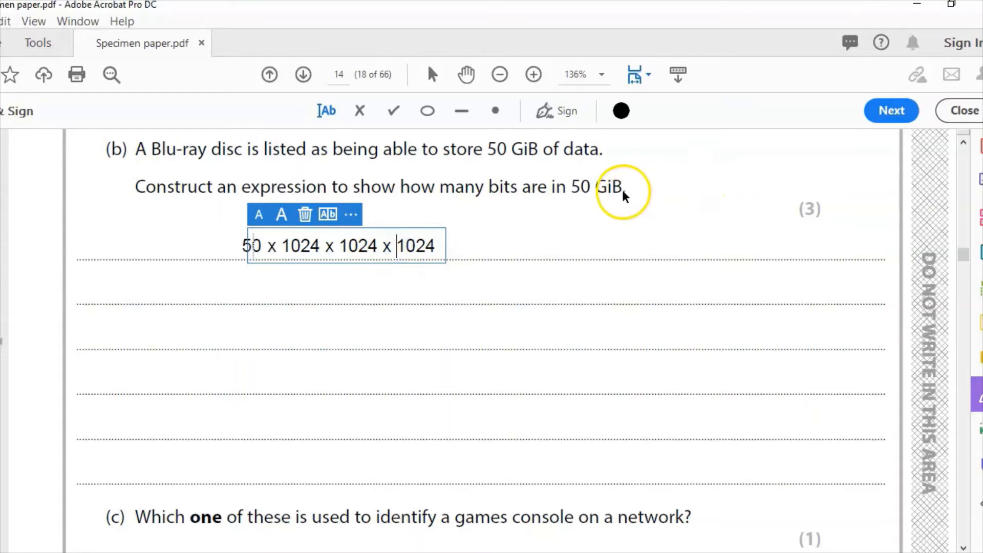
mouse_move(414, 255)
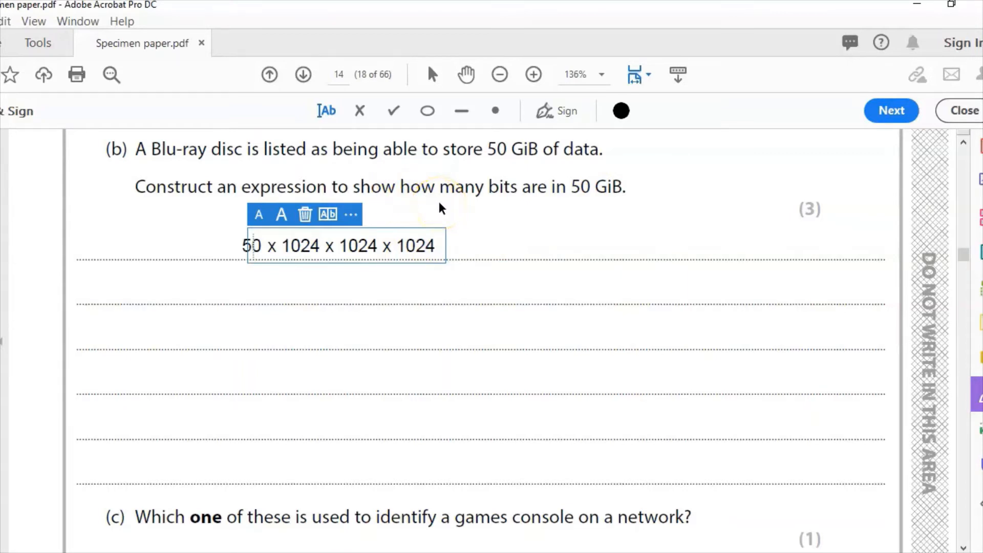
type("x")
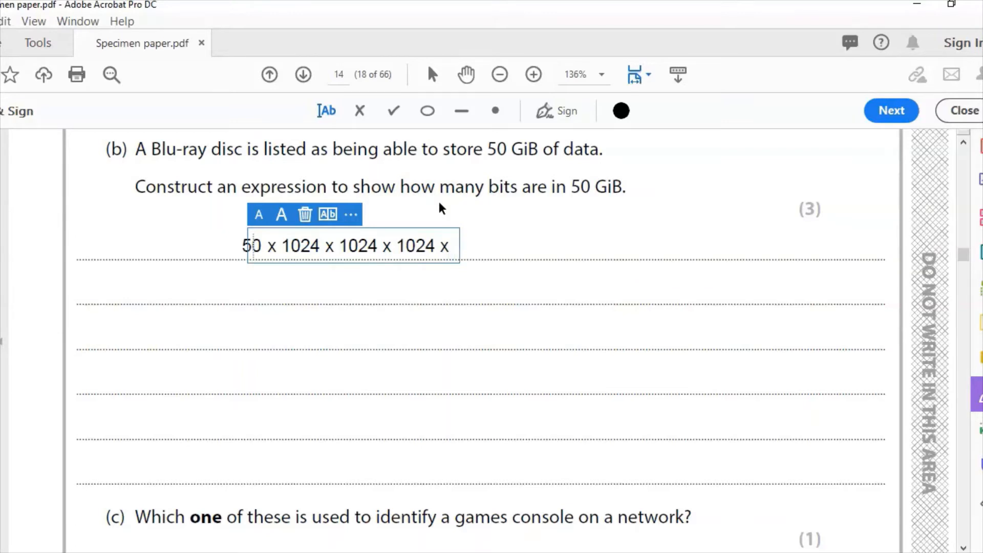
left_click(512, 305)
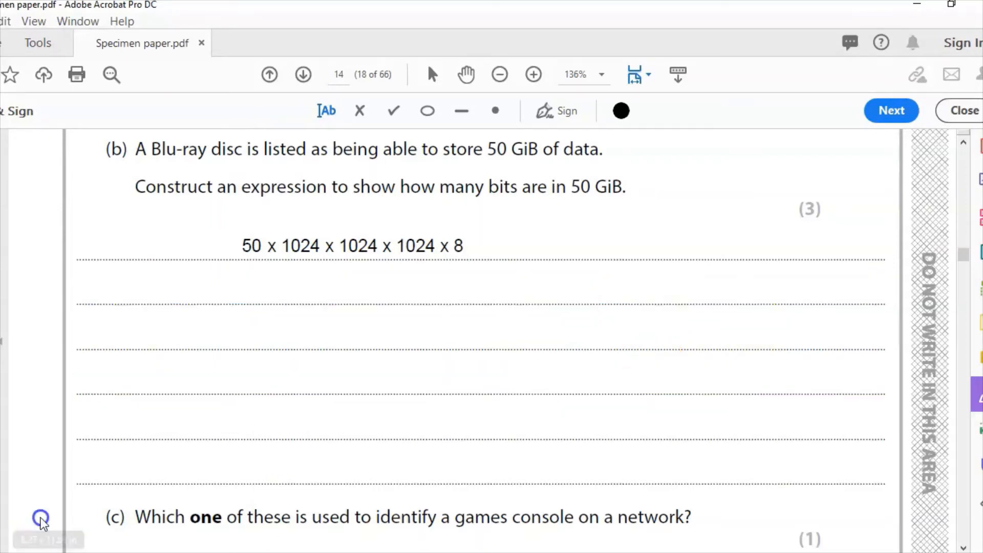
Scroll down to page 15 to reach question (d) and its table of devices.
scroll("down", 3)
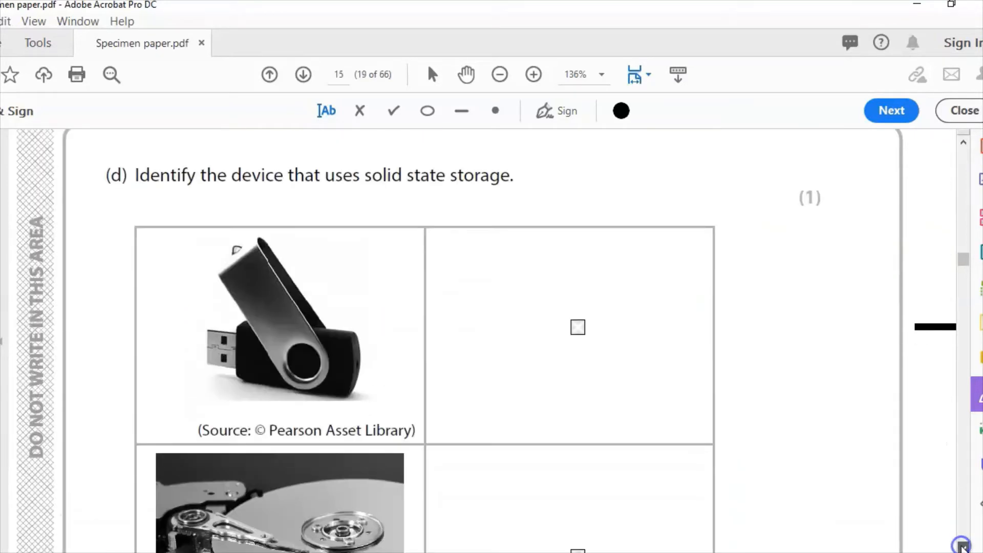
scroll("down", 3)
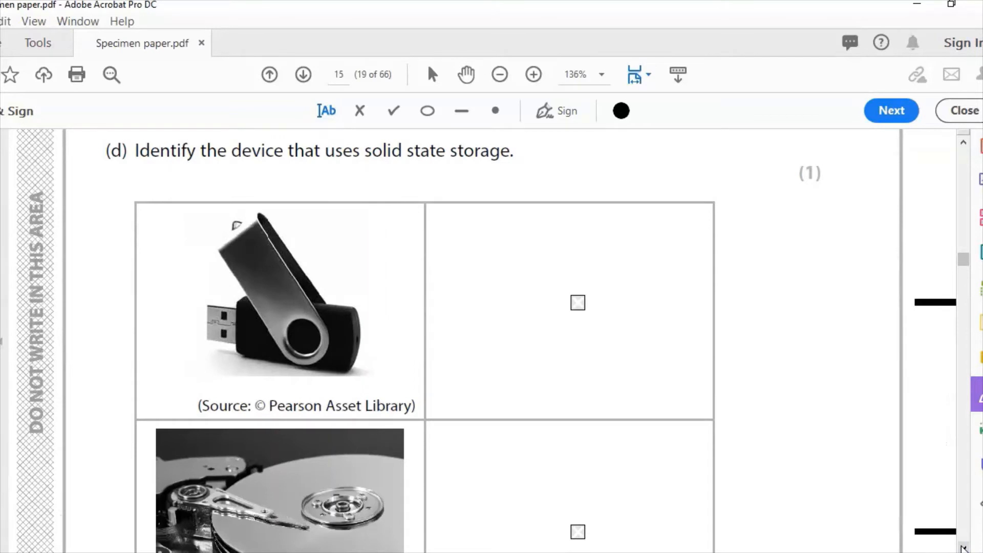
scroll("down", 3)
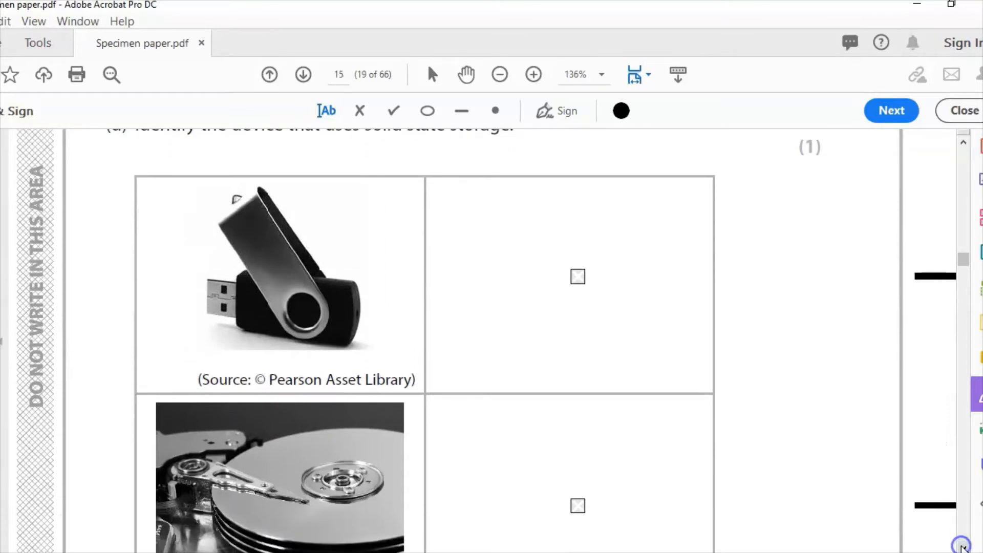
scroll("down", 3)
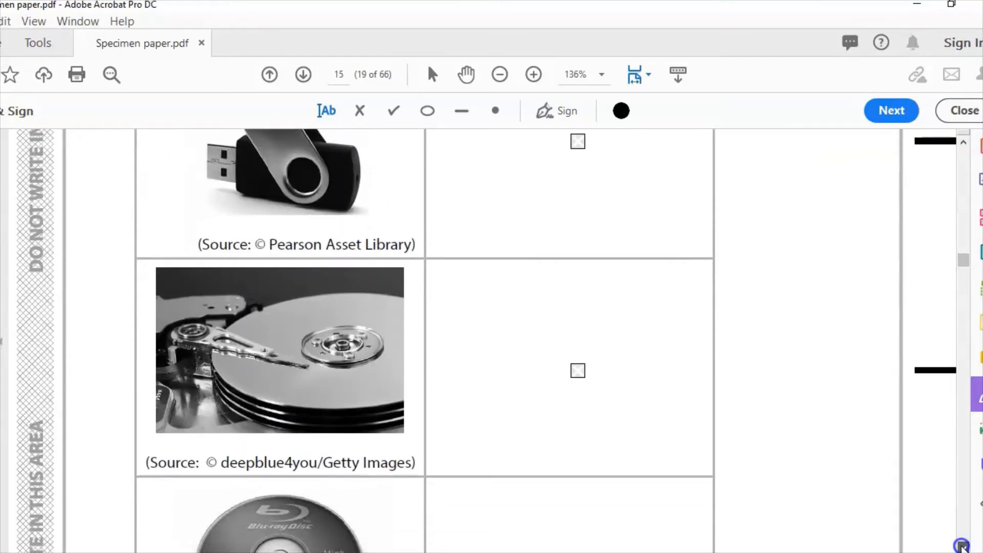
scroll("down", 3)
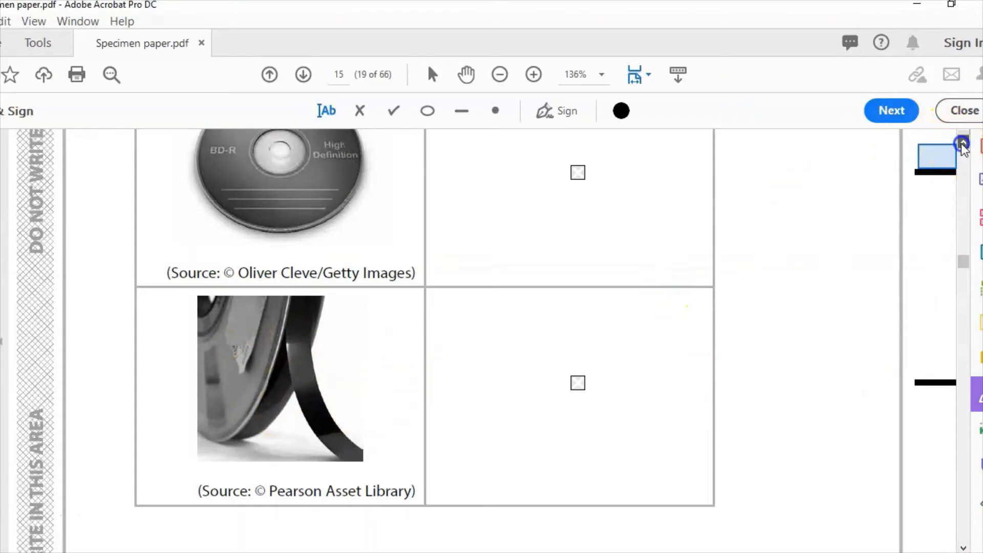
scroll("down", 3)
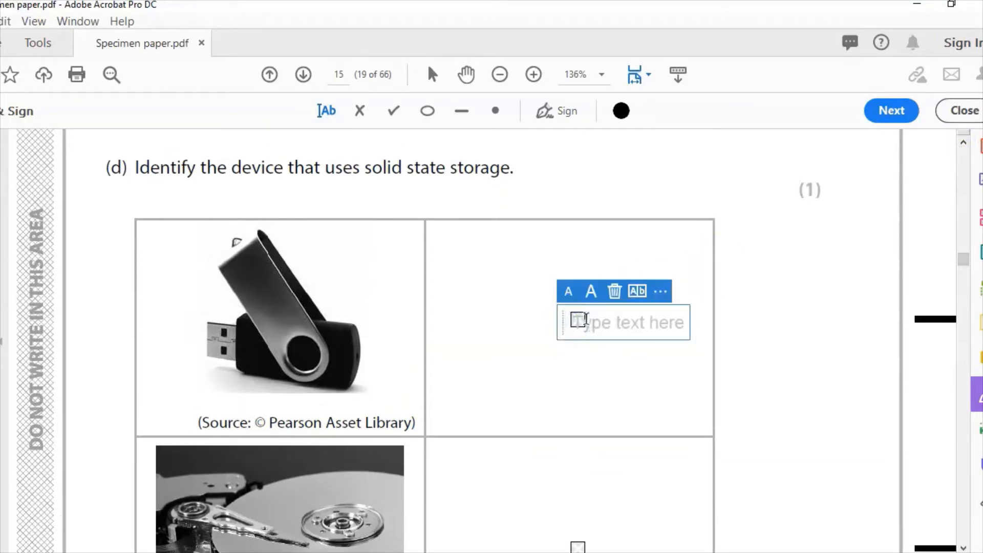
Mark the USB flash drive checkbox with an X and commit it.
type("X")
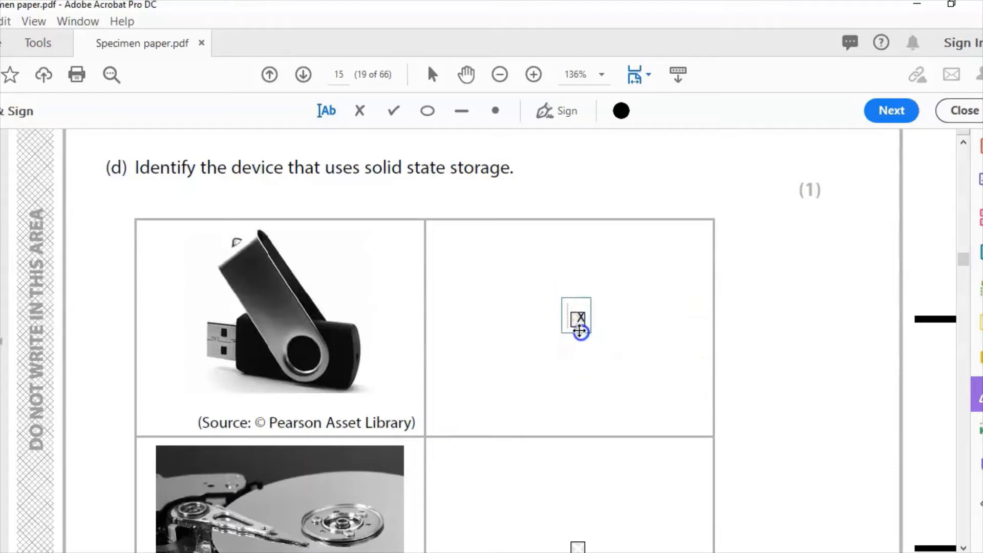
left_click(578, 317)
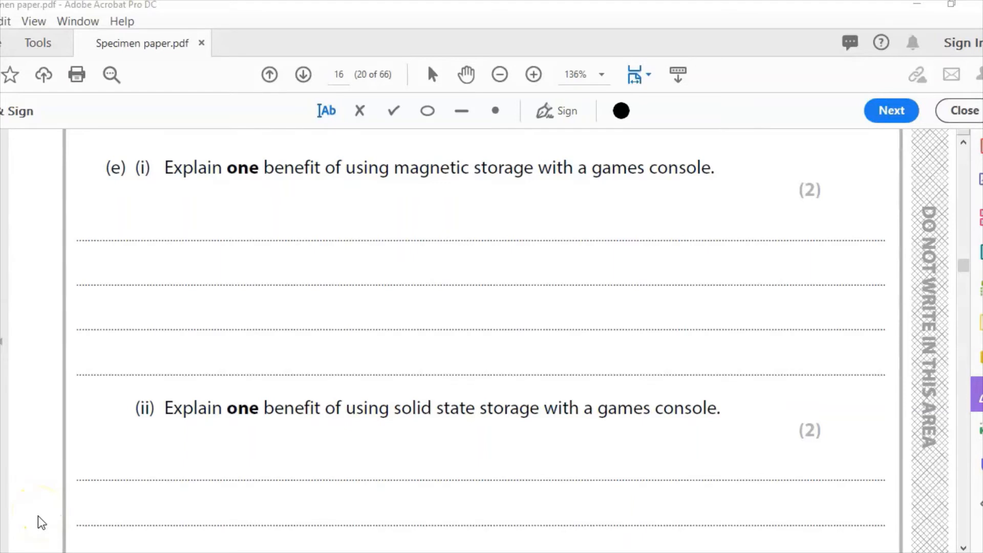
Answer (e)(i): 'Magnetic storage is cheaper which will make the device more marketable.'.
type("Magnetic storage is cheaper which will make the device more marketable.")
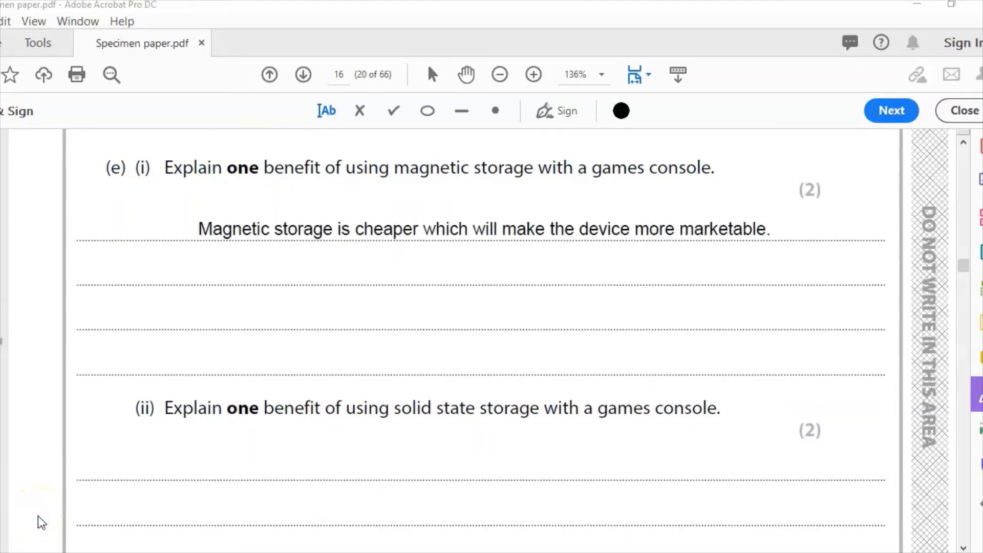
scroll("down", 3)
type("Solid state has faster access times so your game will load faster.")
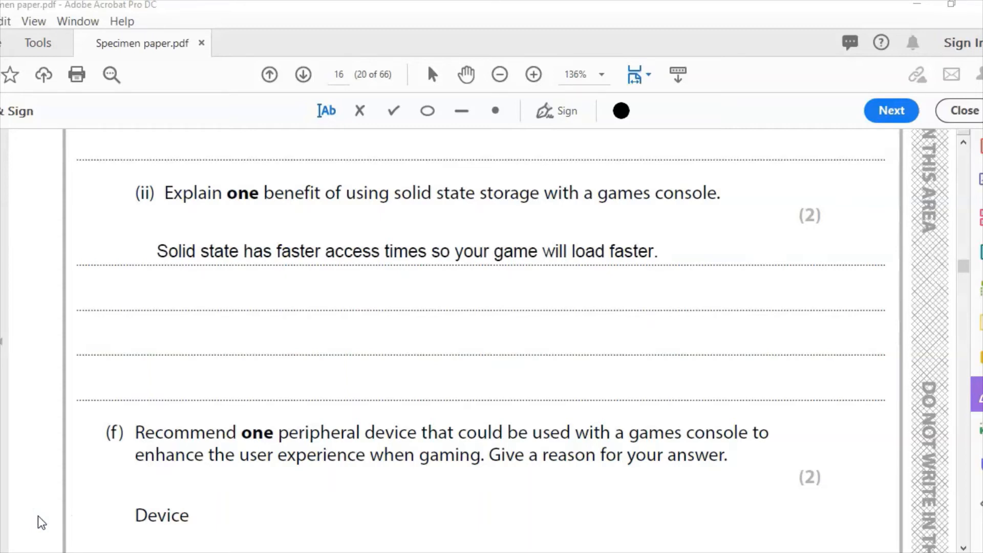
mouse_move(669, 437)
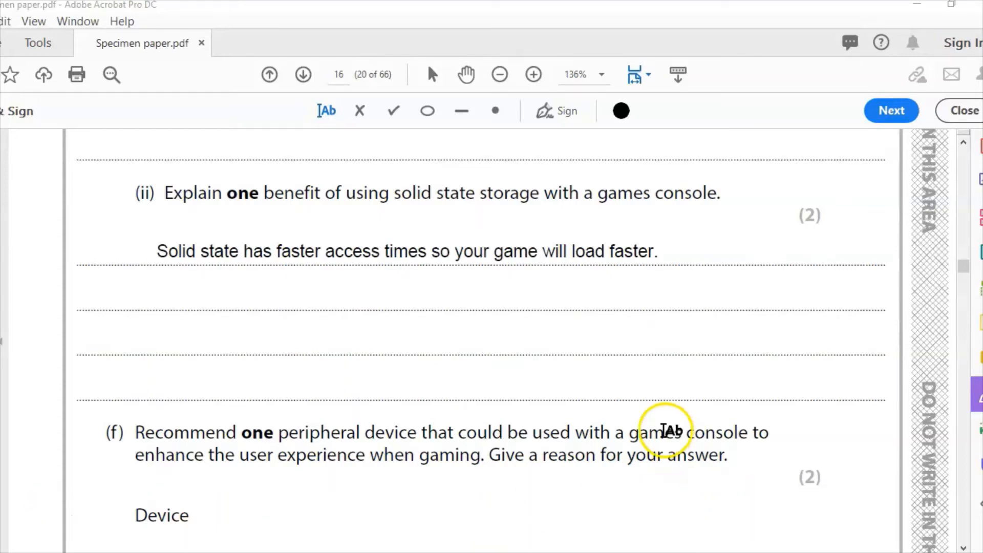
Enter 'VR Headset' for question (f) and start the answer on the Reason line.
scroll("down", 3)
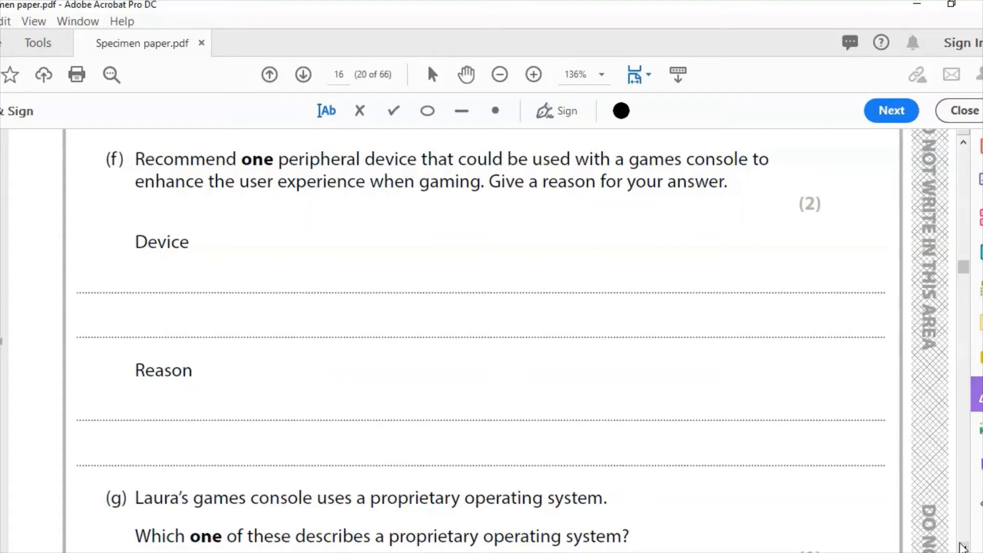
type("VR Headset")
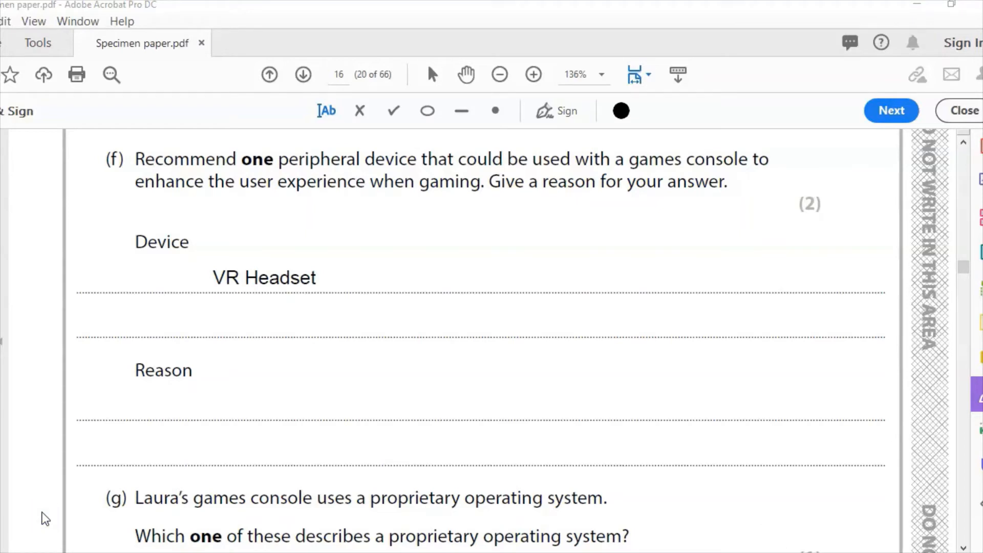
left_click(206, 442)
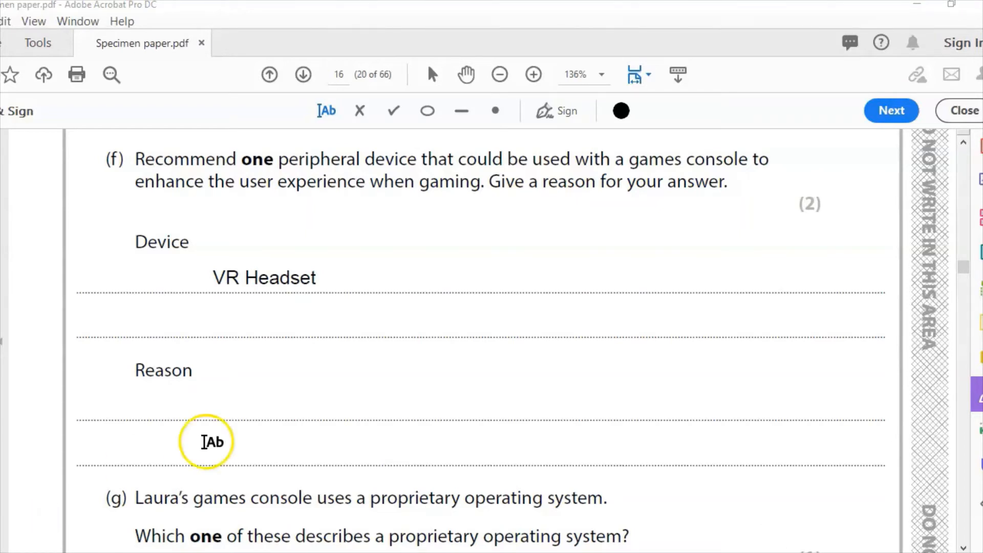
left_click(208, 443)
type("To give me a more emersive gaming experience")
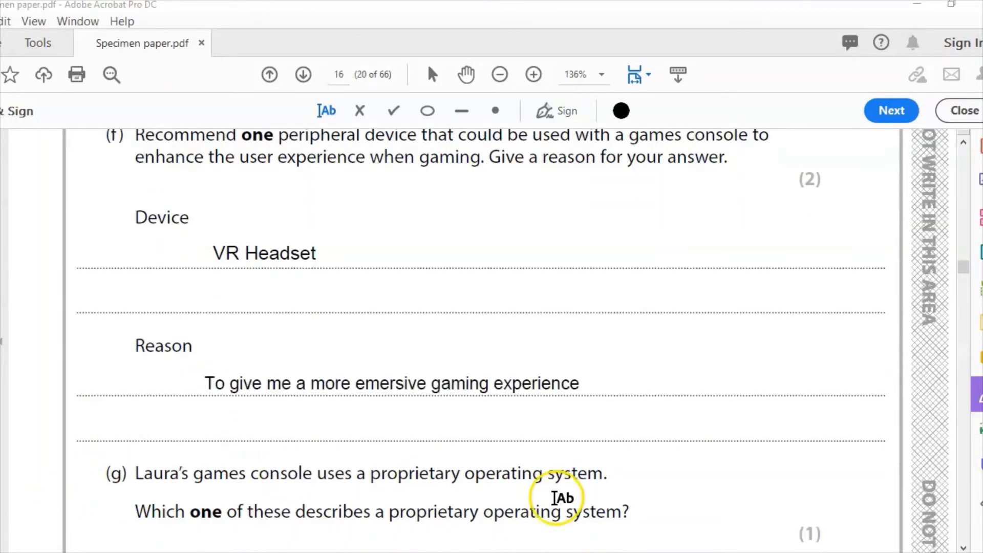
mouse_move(656, 459)
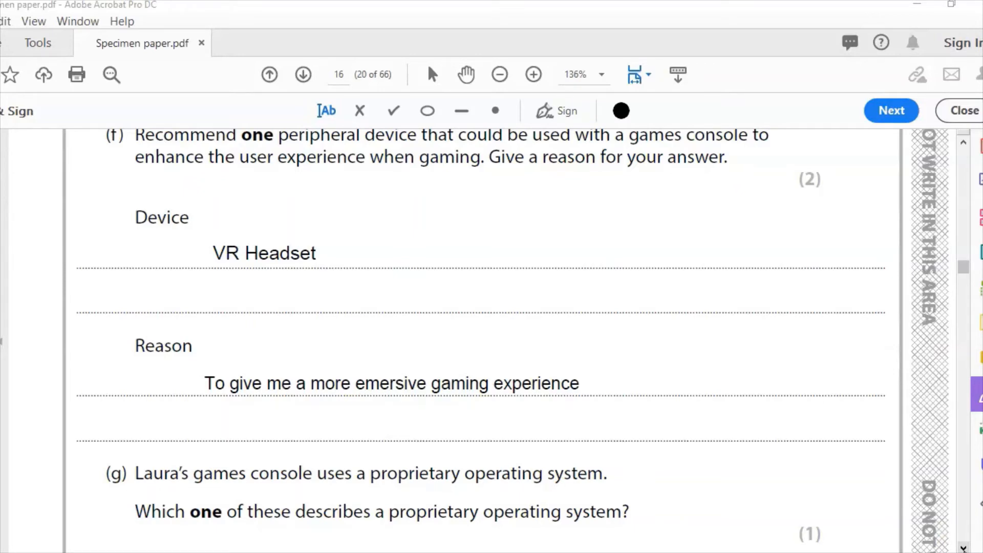
Scroll down to question (g) on company ownership.
scroll("down", 3)
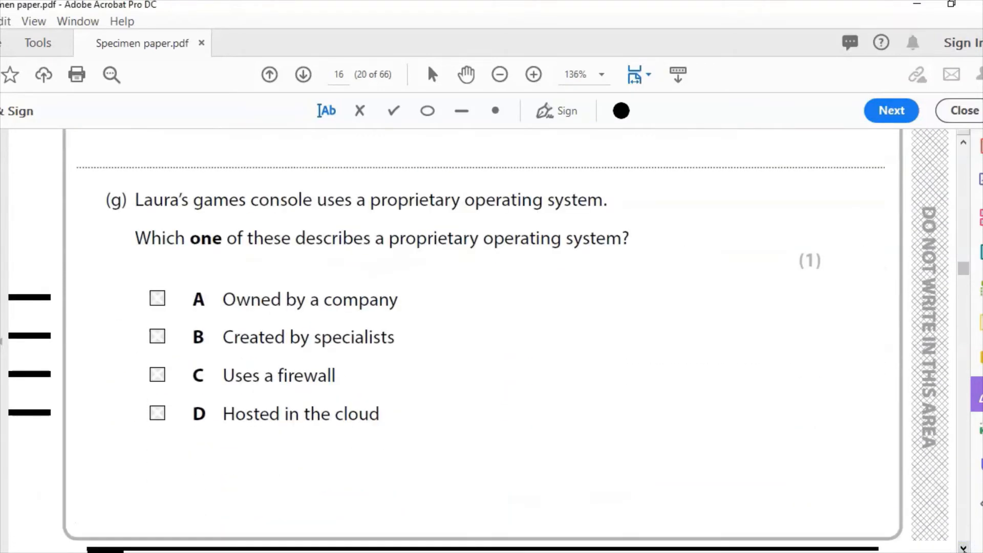
scroll("down", 3)
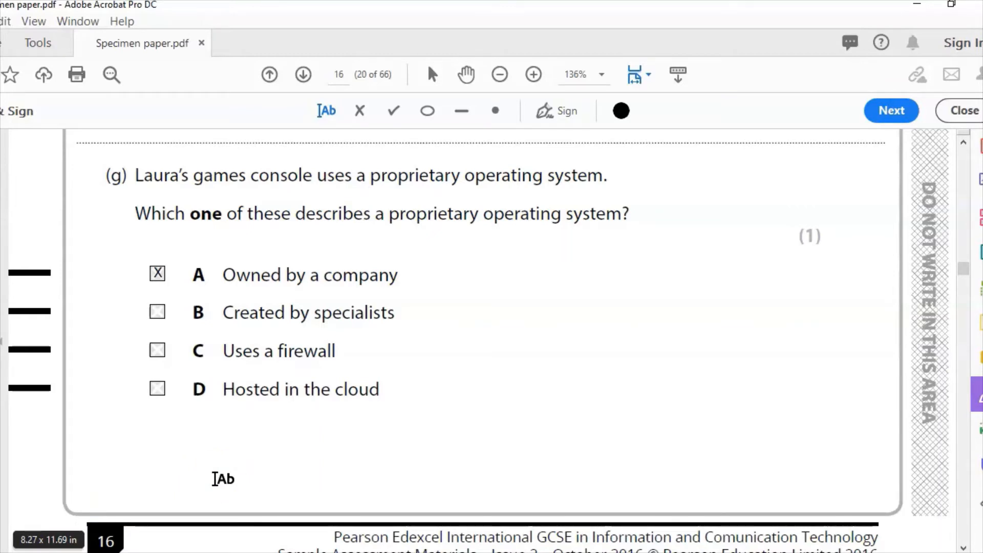
Answer question (h) with 'Multi-functional device.'.
scroll("down", 3)
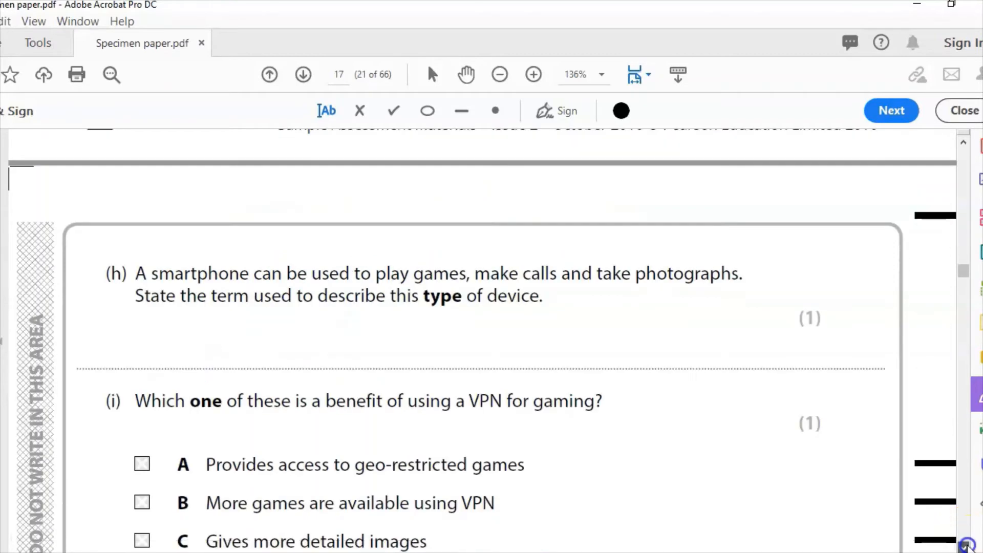
scroll("down", 3)
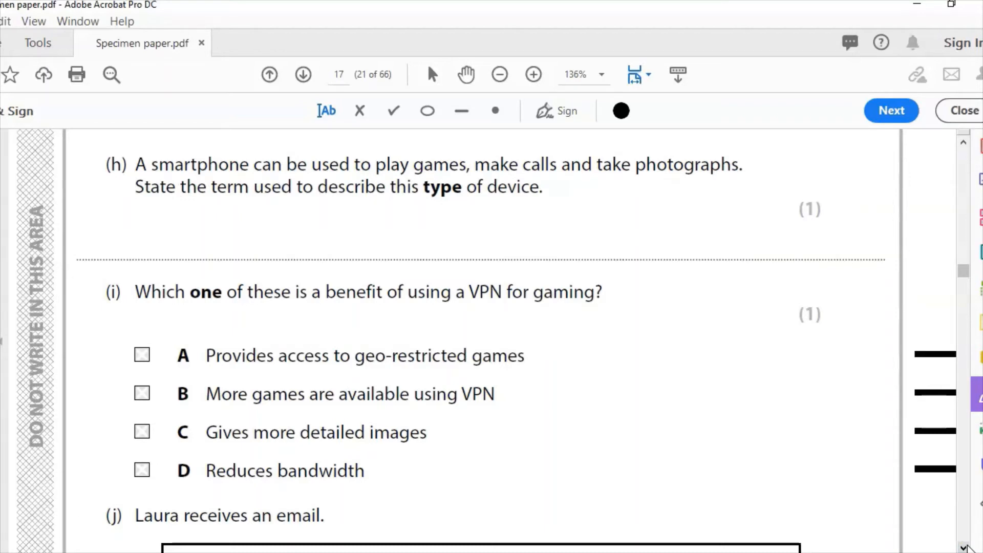
mouse_move(51, 506)
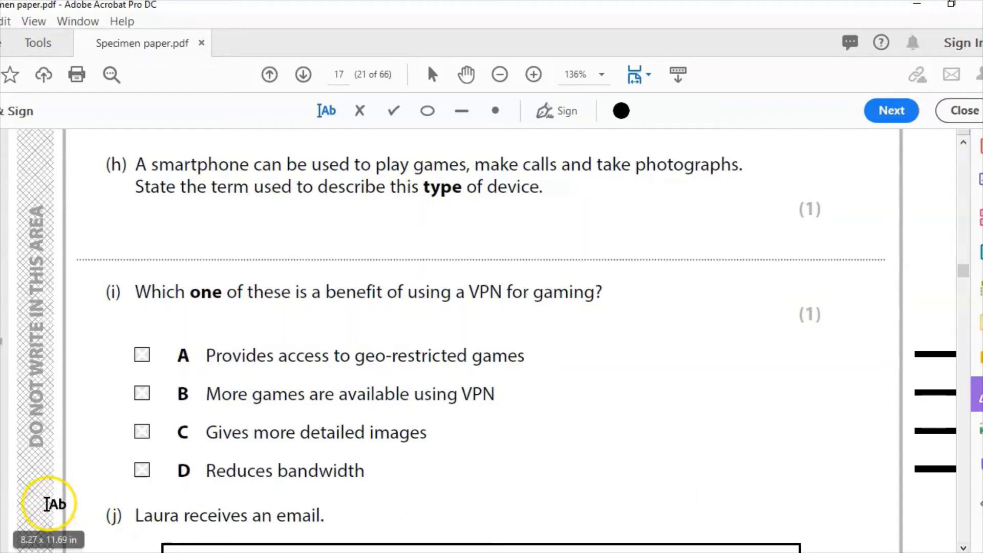
type("Multi-functional device.")
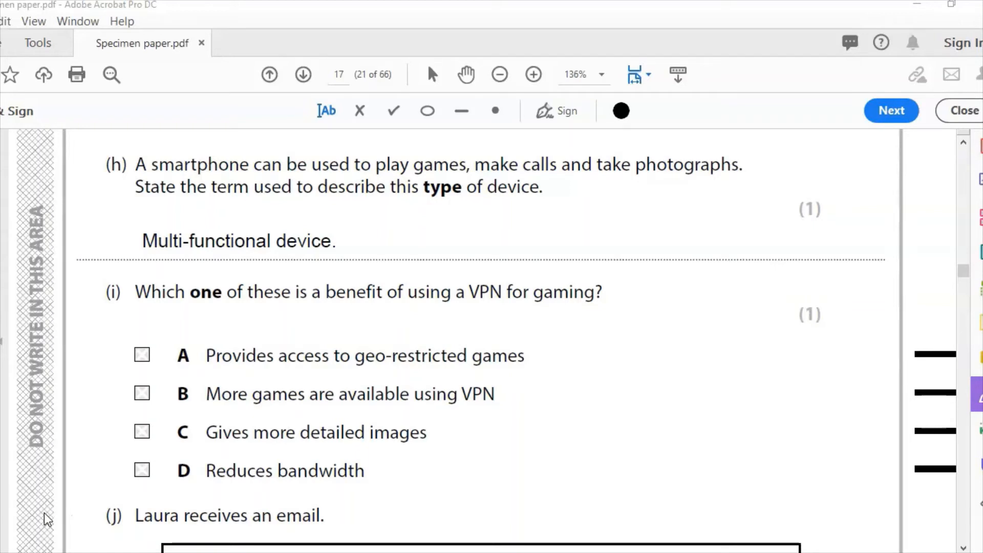
mouse_move(178, 520)
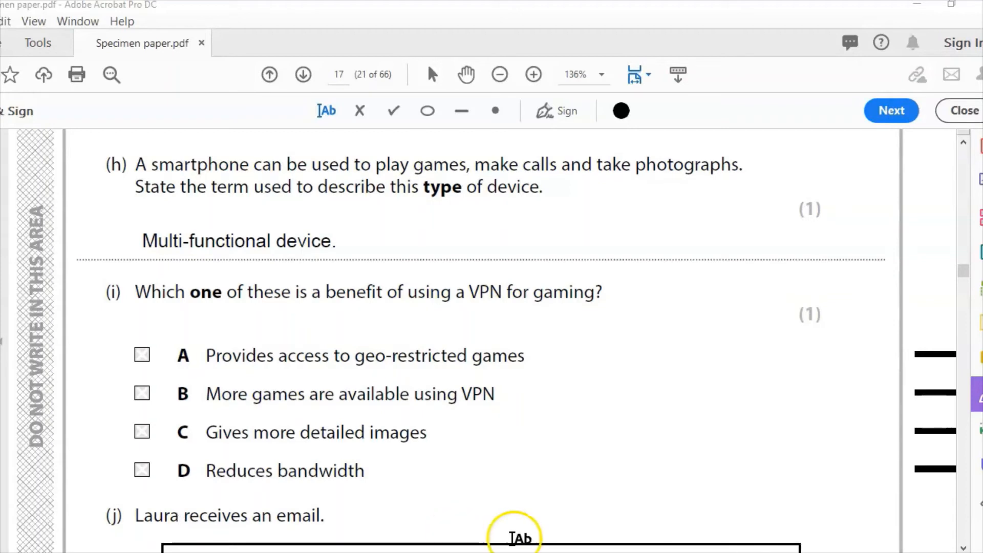
Mark option A, Provides access to geo-restricted games, for the VPN question.
scroll("down", 3)
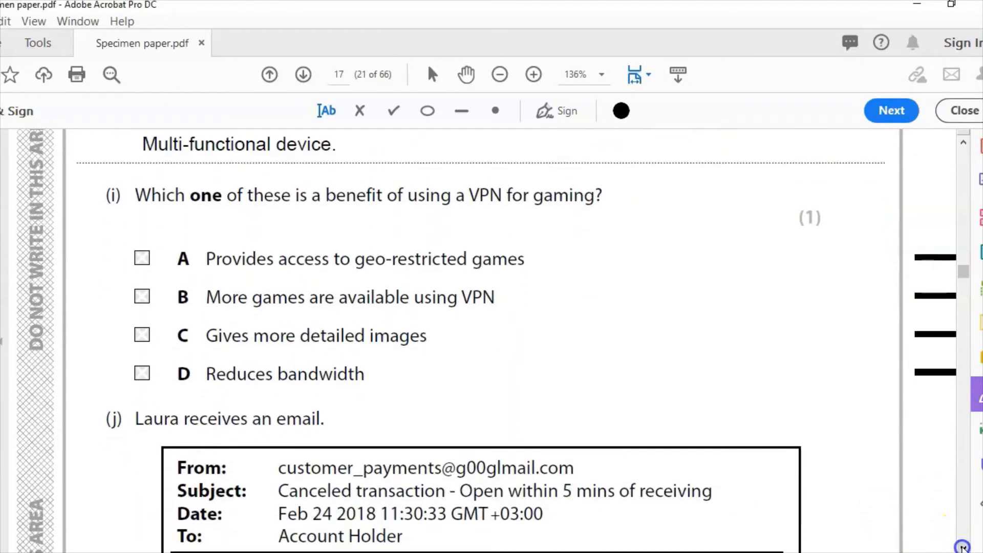
scroll("down", 3)
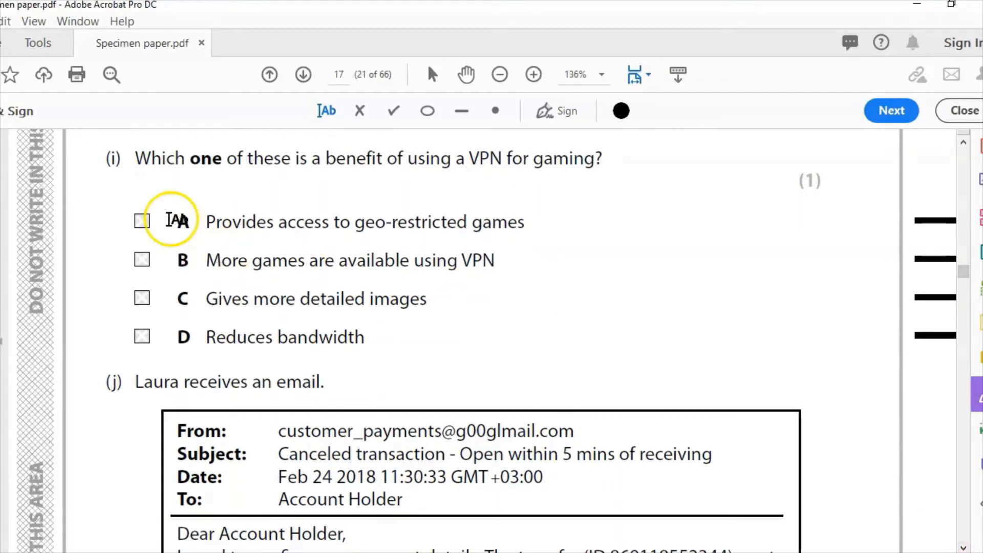
left_click(141, 221)
type("X")
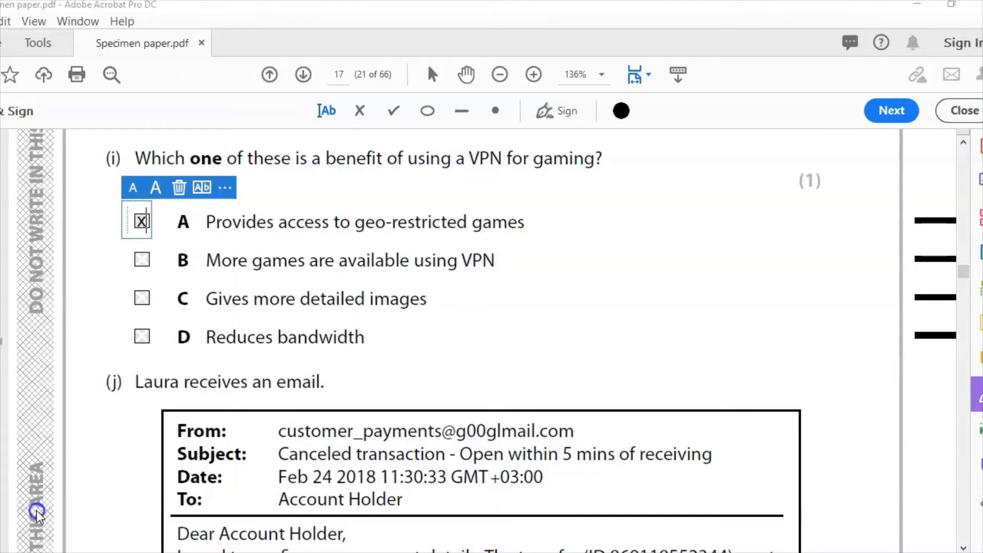
Scroll past Figure 2 and start 'The email address' on fraud answer line 1.
scroll("down", 3)
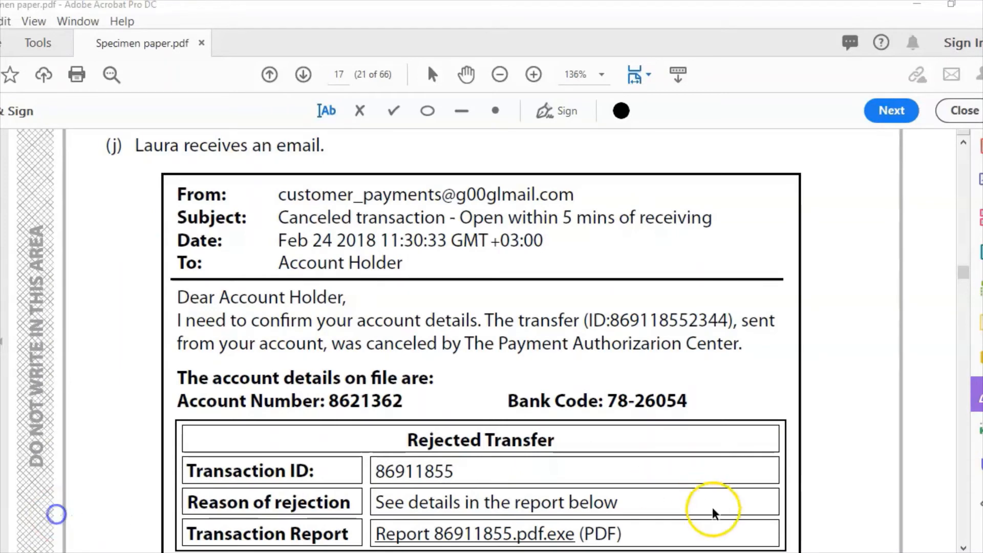
scroll("down", 3)
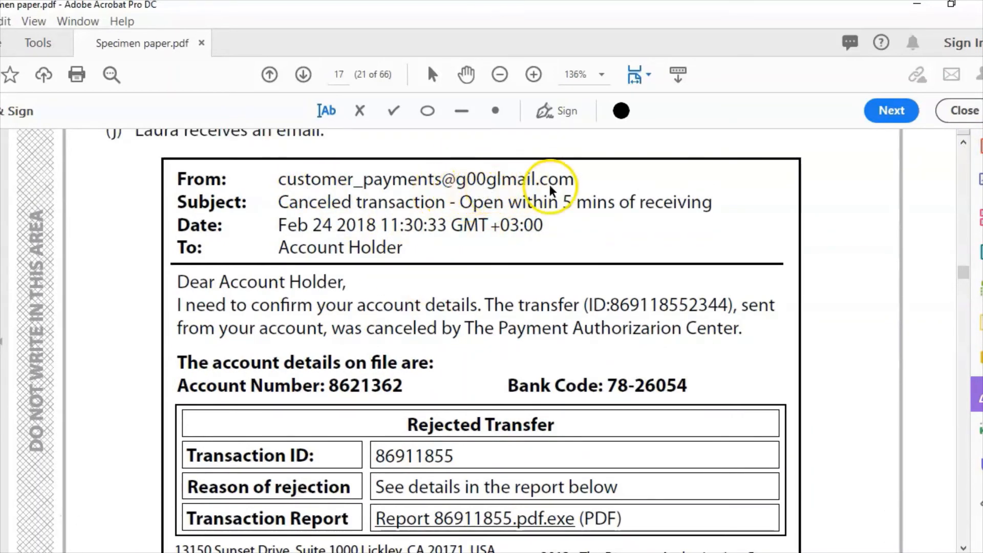
mouse_move(468, 188)
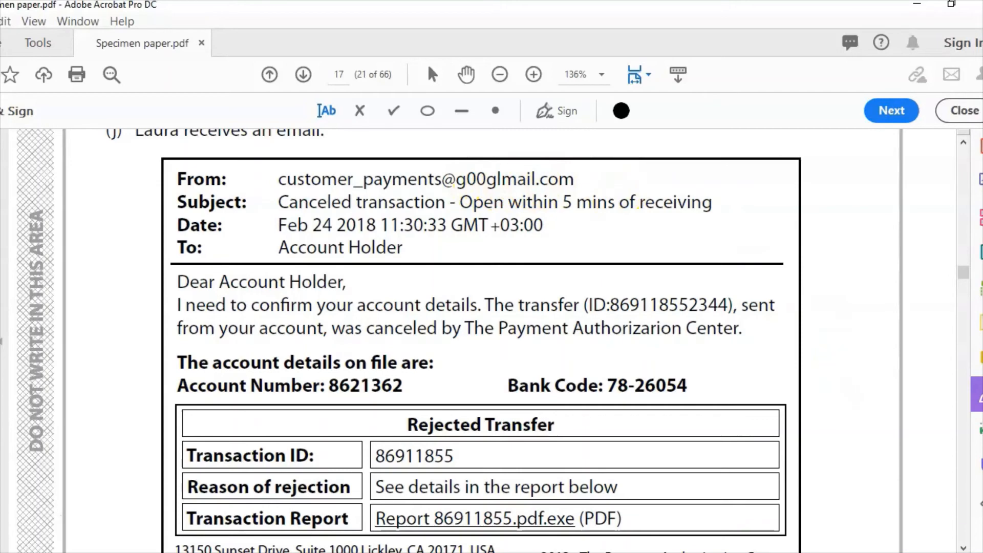
scroll("down", 3)
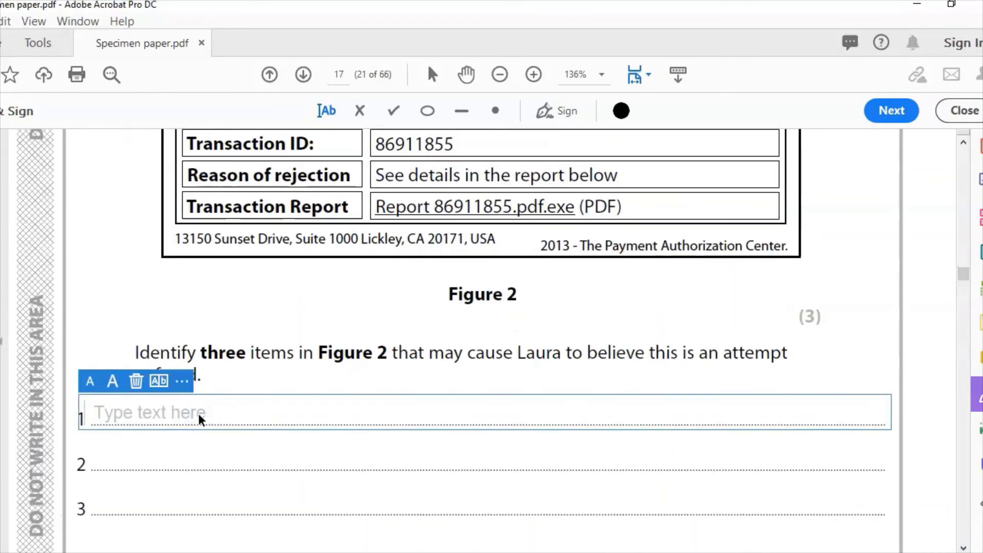
type("The email addre")
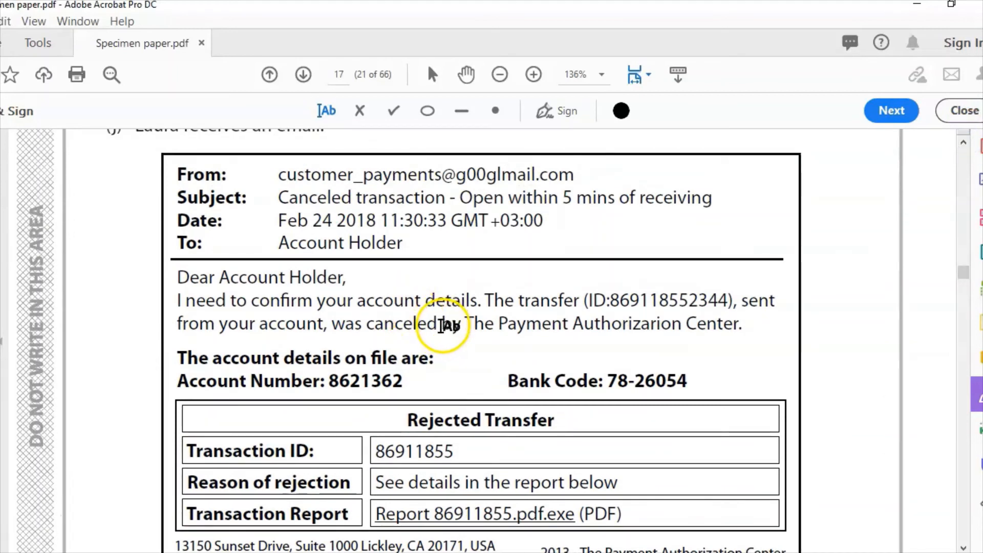
mouse_move(944, 518)
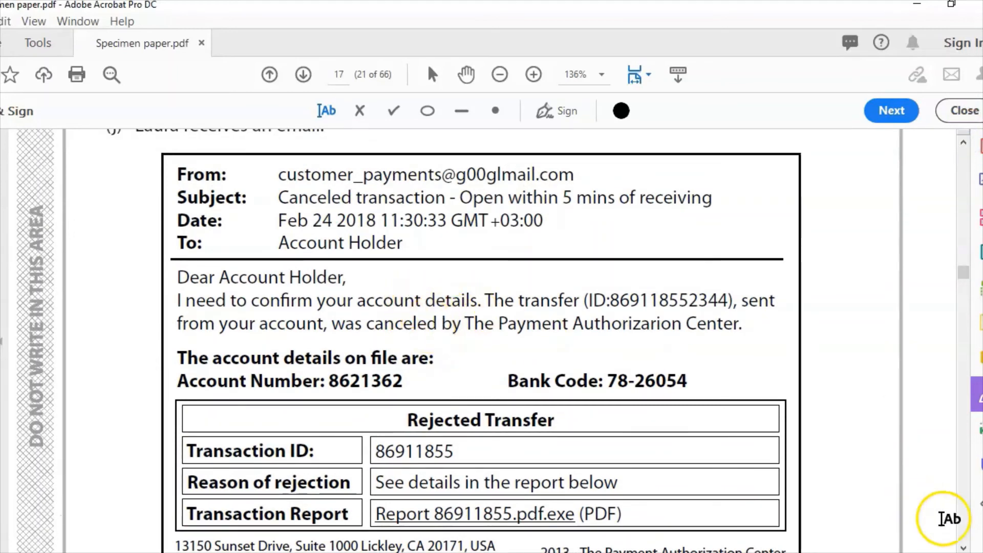
Enter 'Spelling mistakes.' on fraud answer line 2.
scroll("down", 3)
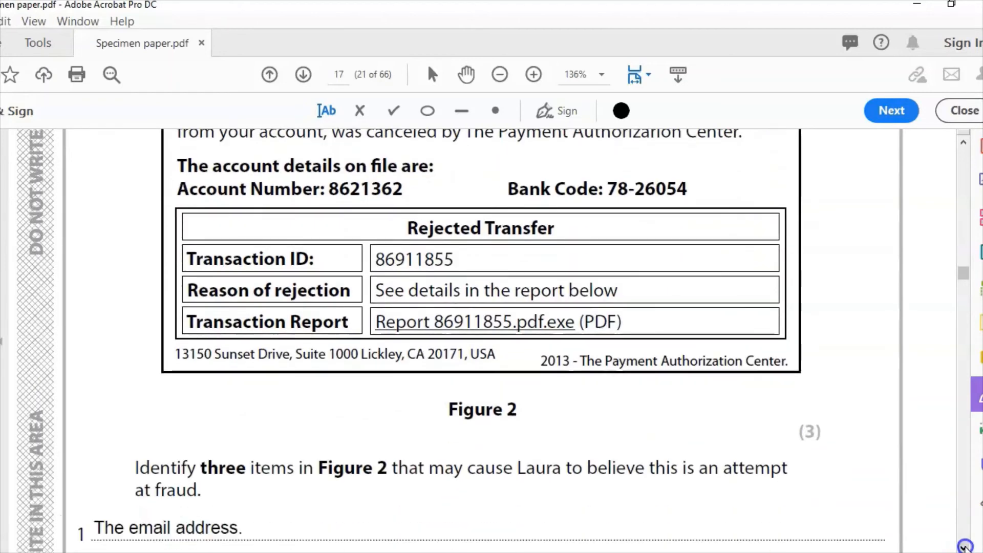
scroll("down", 3)
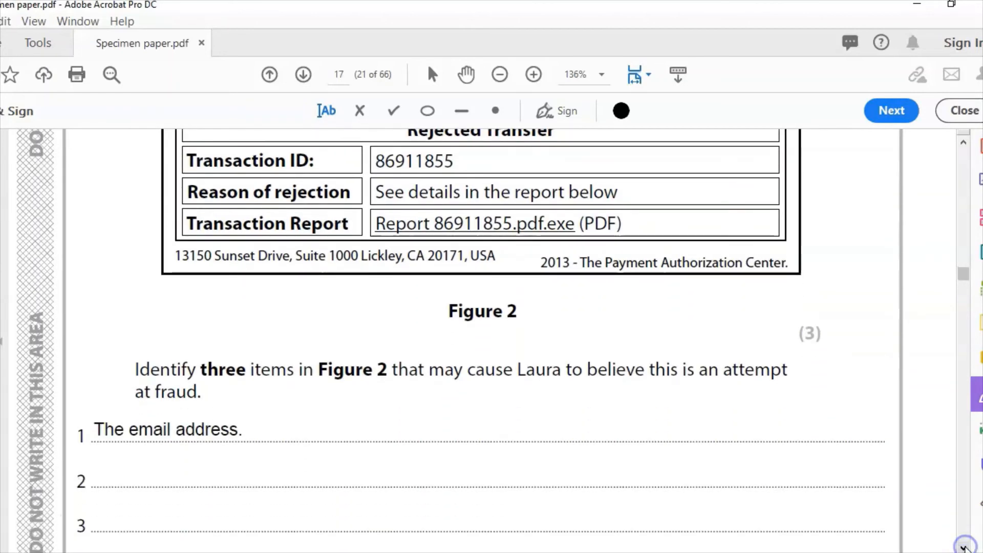
left_click(164, 483)
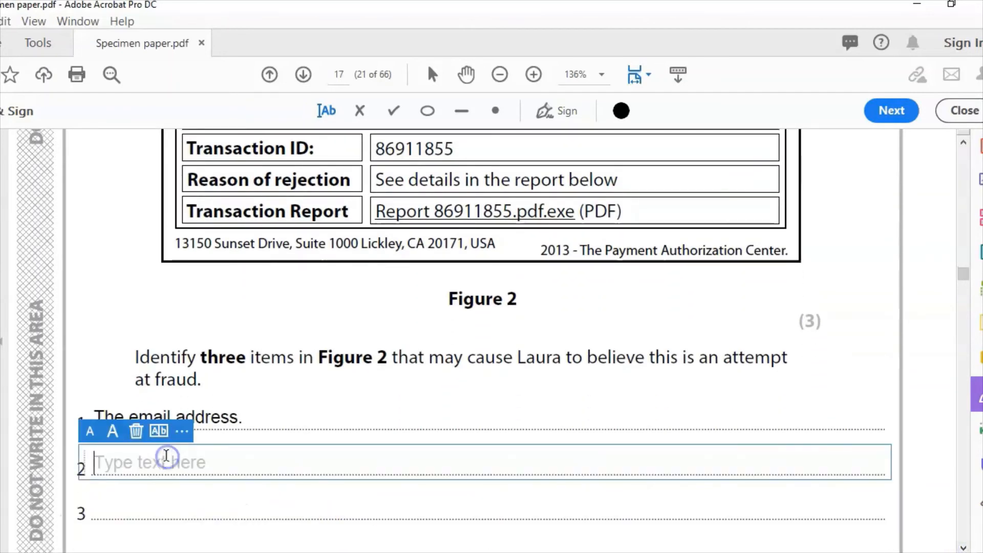
type("Spellin")
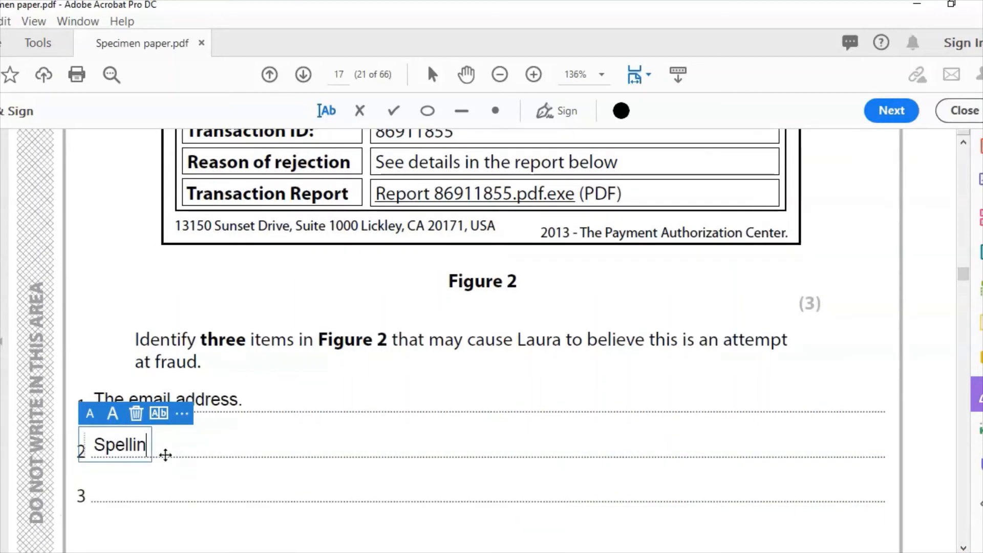
type("g")
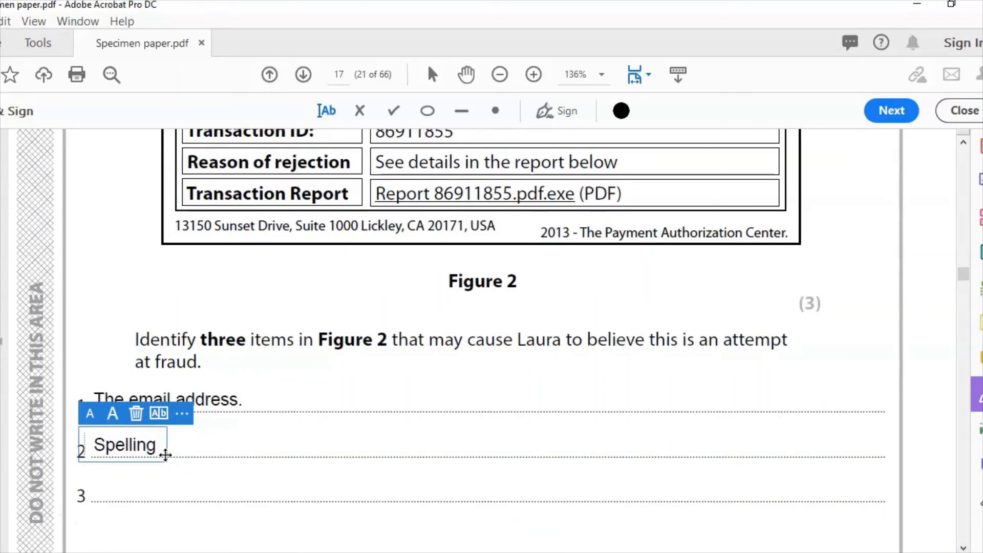
type("m")
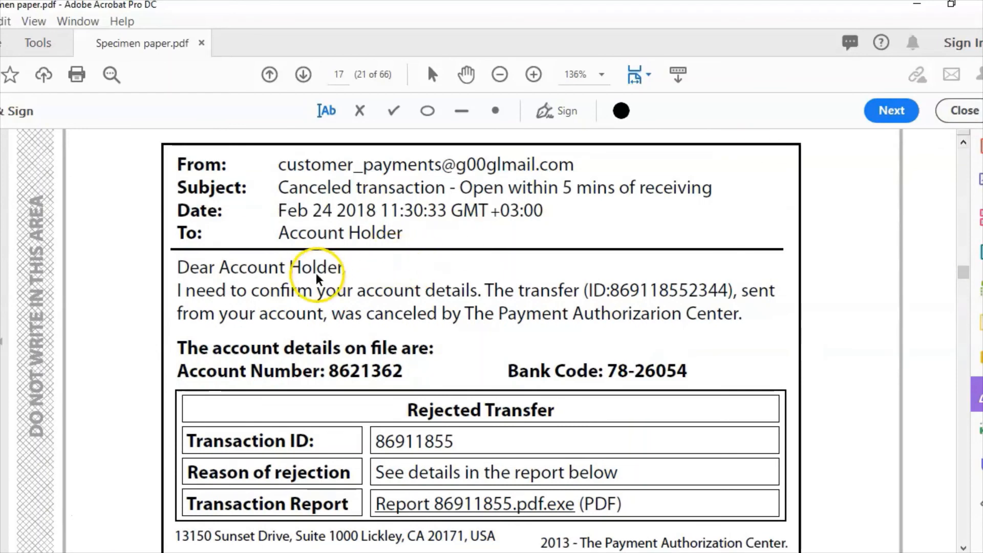
Start the third fraud answer with 'Dear Account Holder'.
scroll("down", 3)
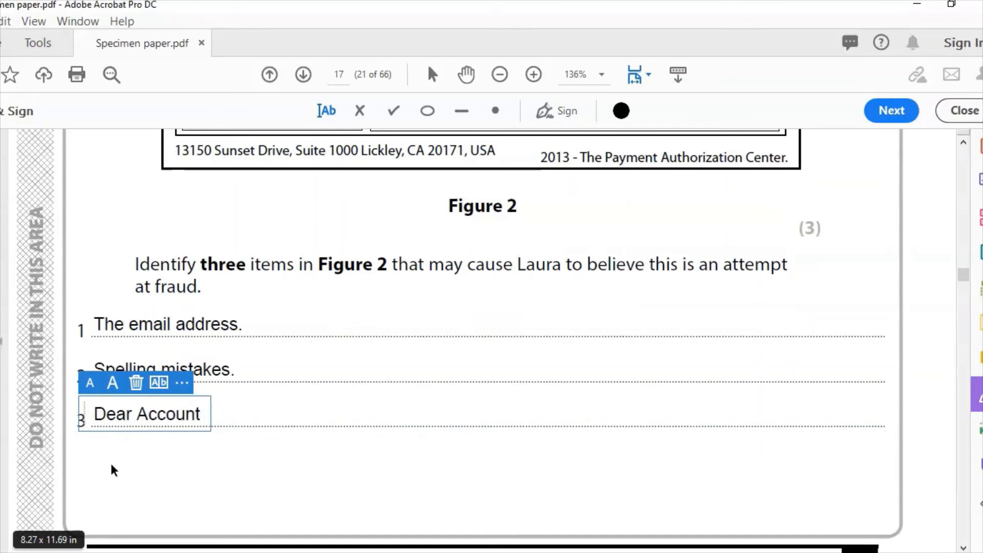
type("Holder")
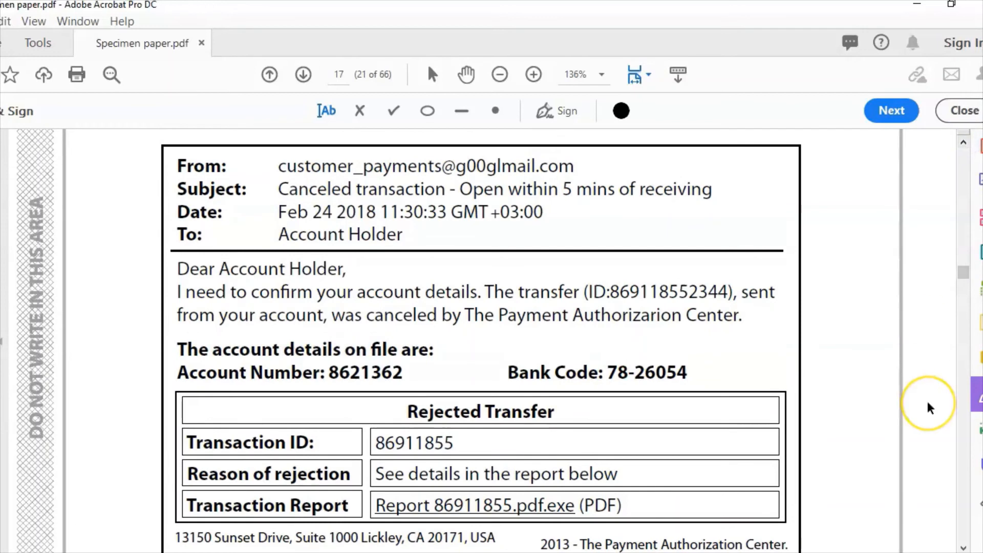
mouse_move(964, 534)
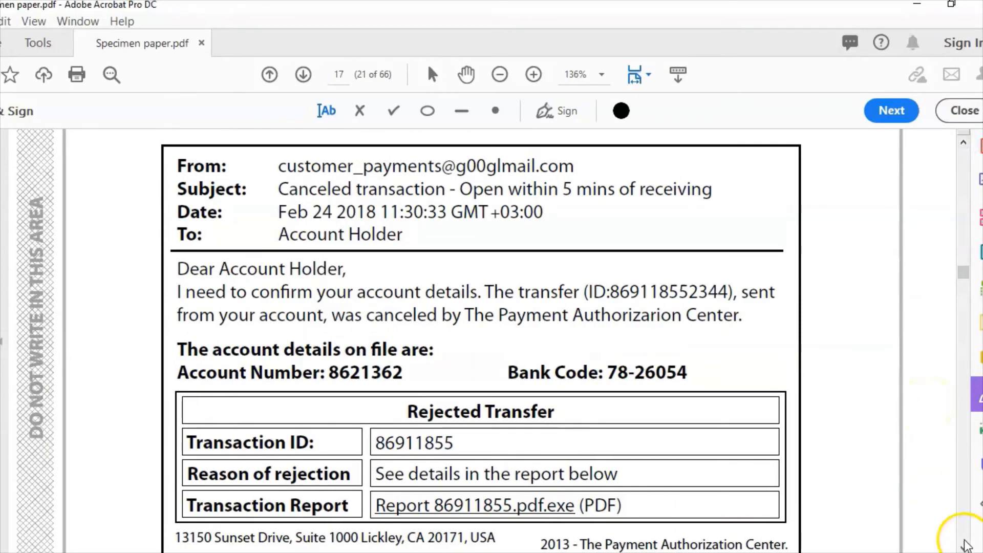
scroll("down", 3)
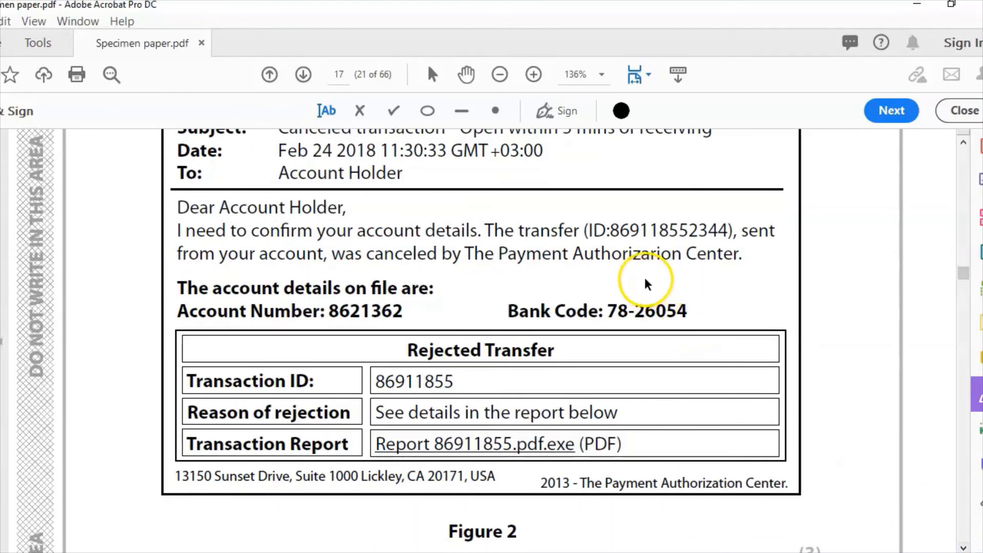
mouse_move(624, 262)
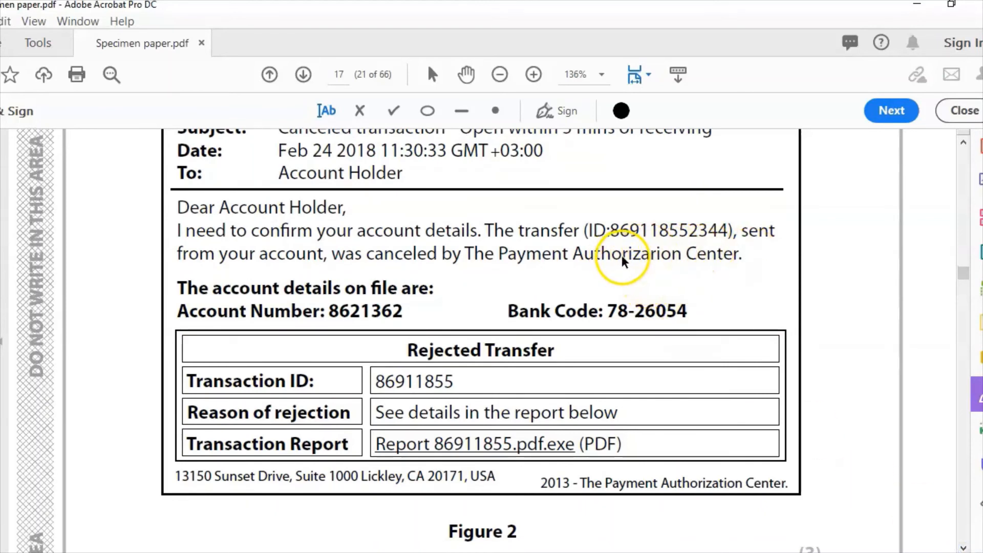
mouse_move(688, 262)
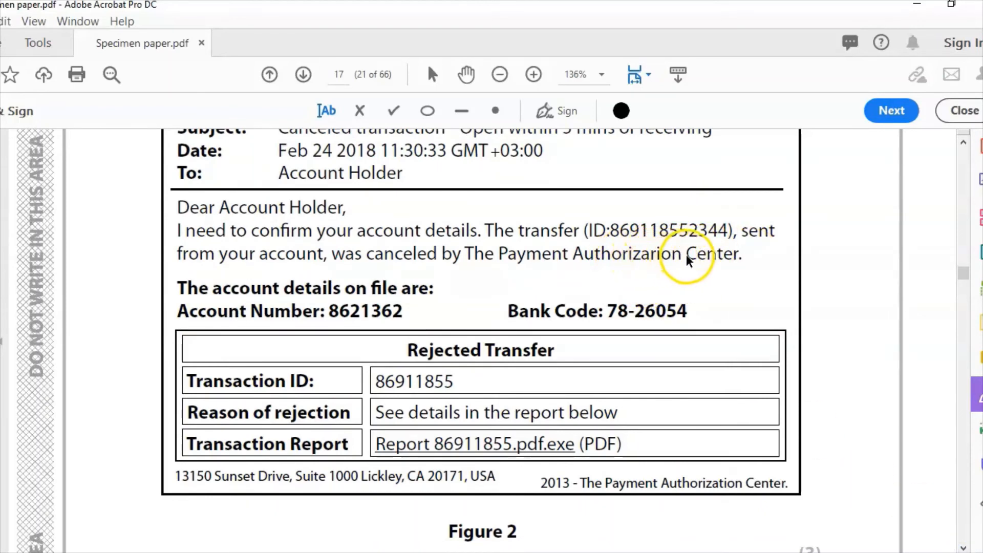
mouse_move(330, 299)
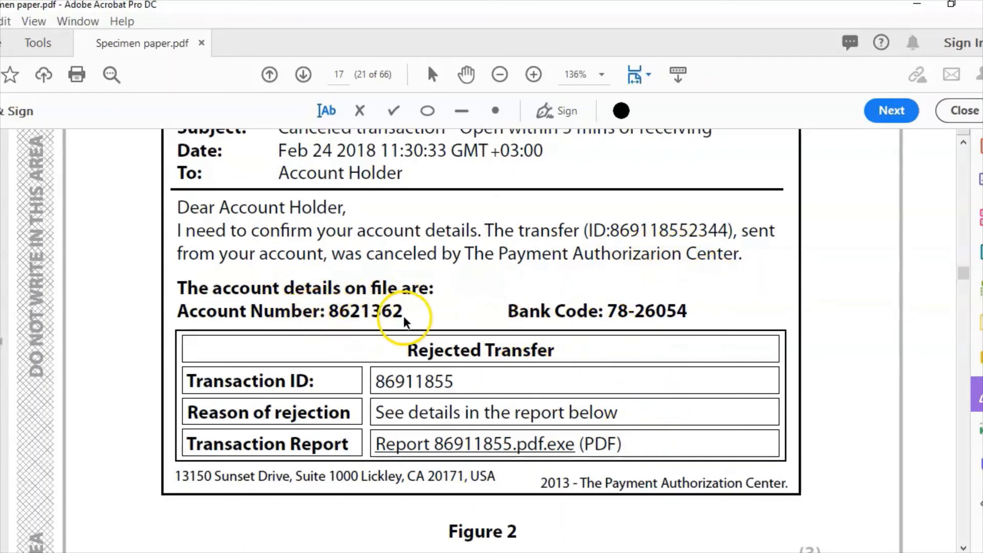
mouse_move(503, 315)
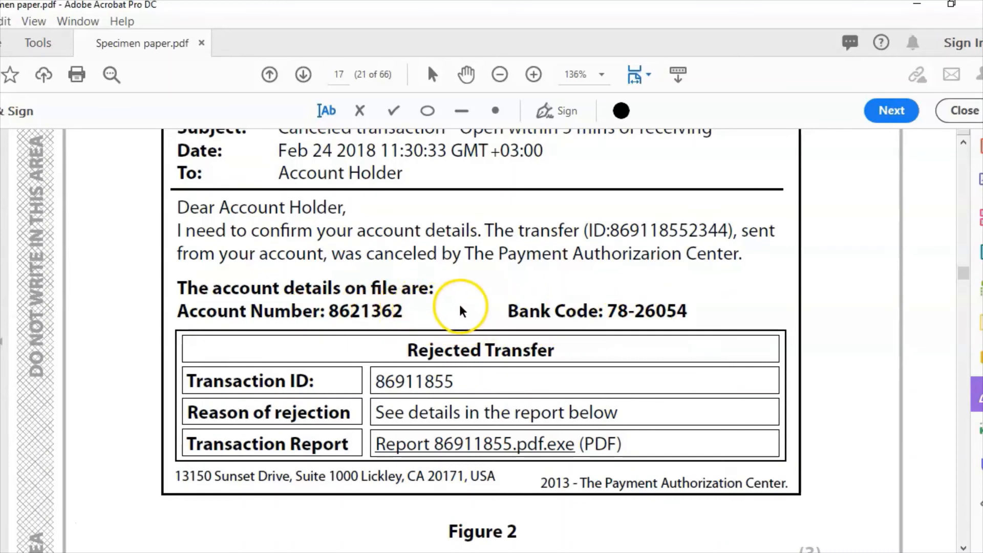
mouse_move(326, 310)
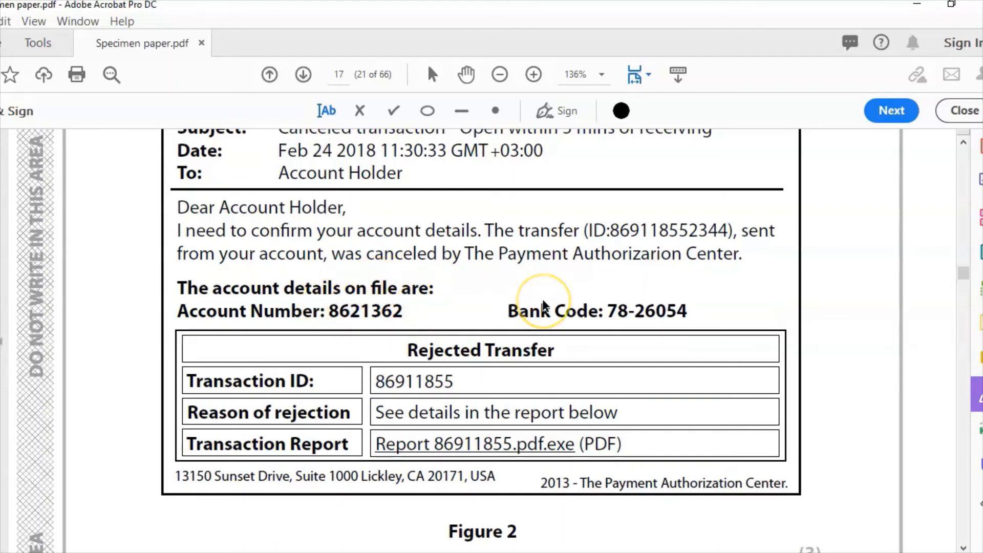
mouse_move(896, 506)
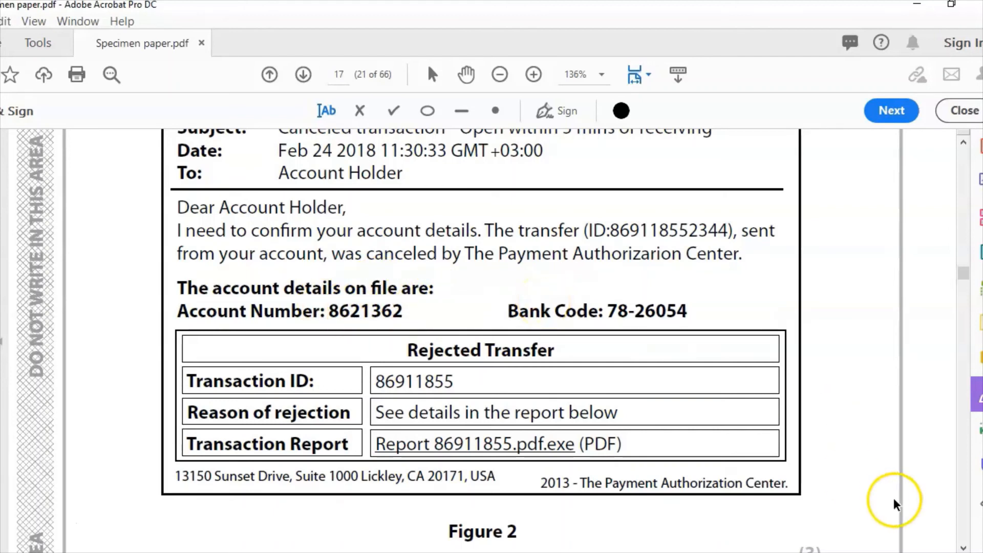
mouse_move(404, 450)
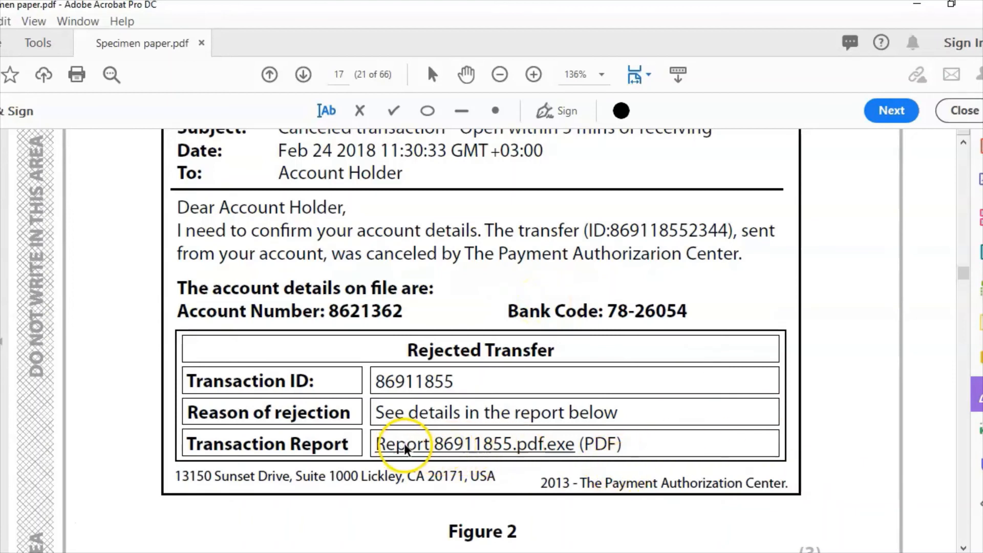
mouse_move(545, 452)
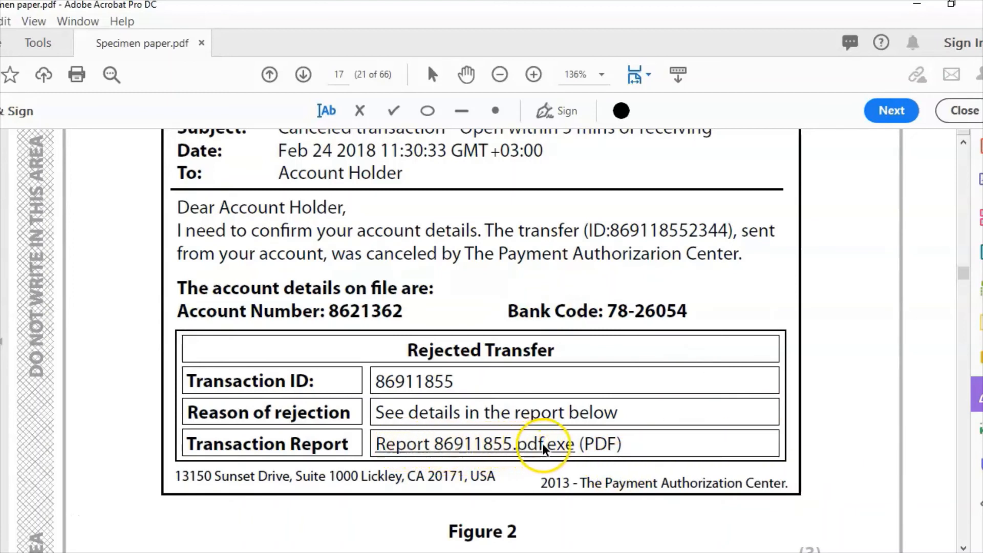
scroll("down", 3)
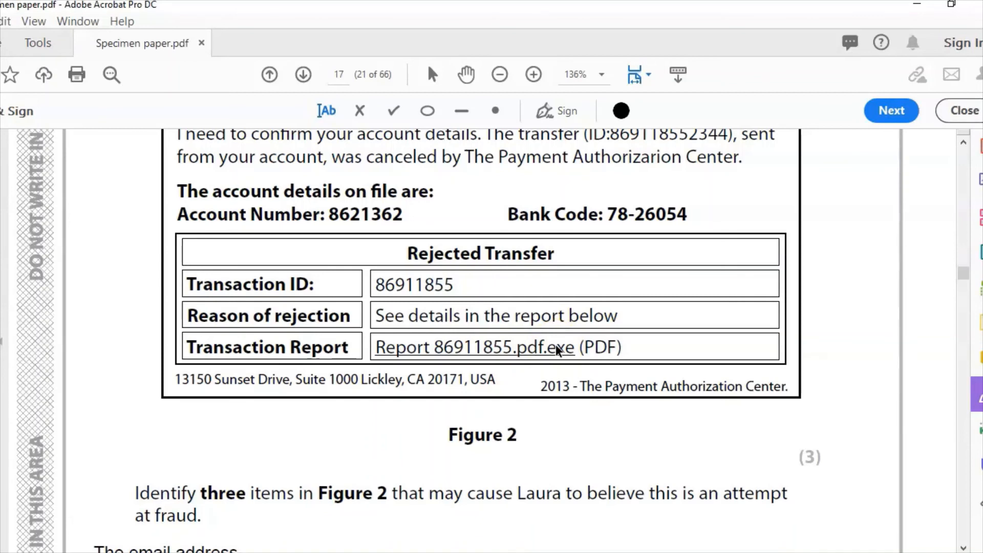
mouse_move(954, 538)
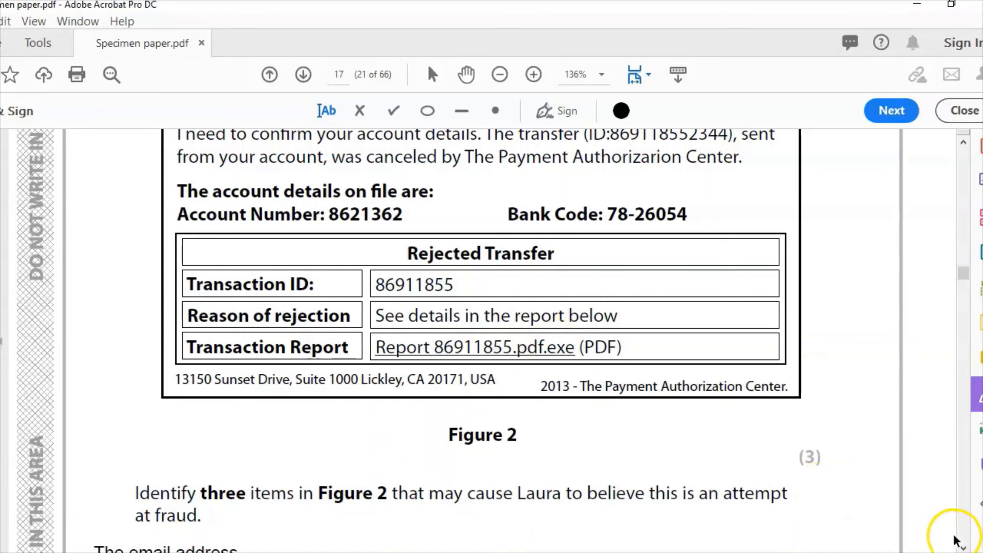
mouse_move(957, 539)
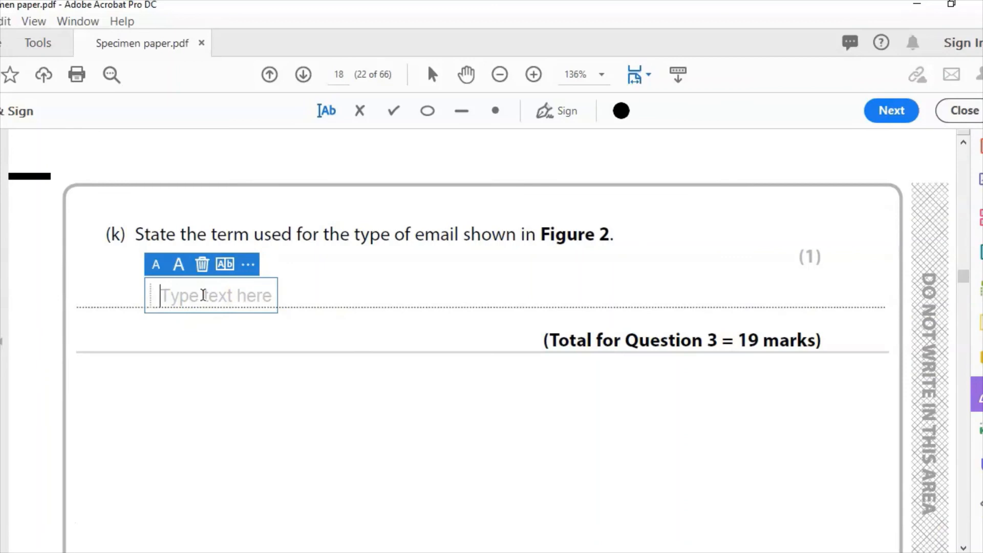
Enter 'Phishing' as the term for Figure 2's email type on question (k)'s answer line.
type("Phis")
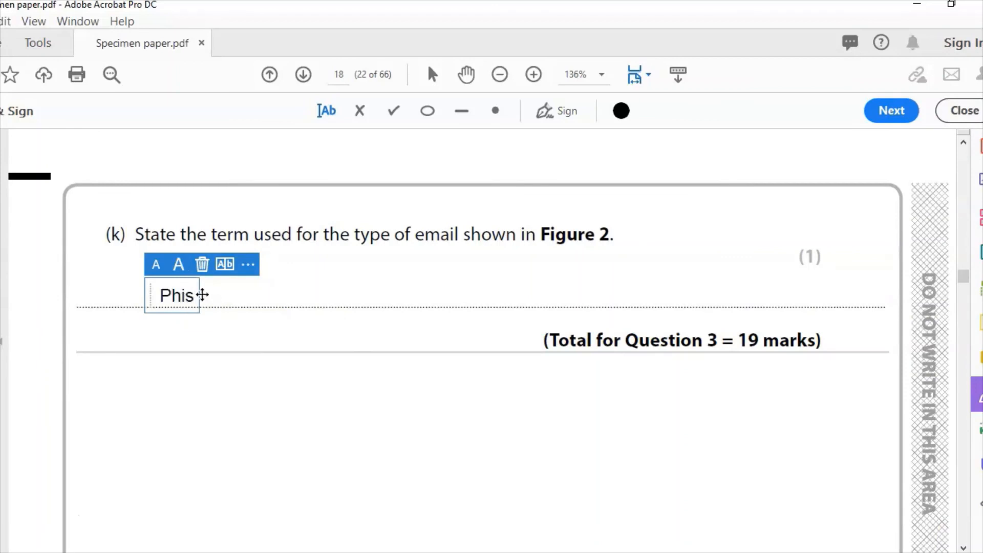
type("hing")
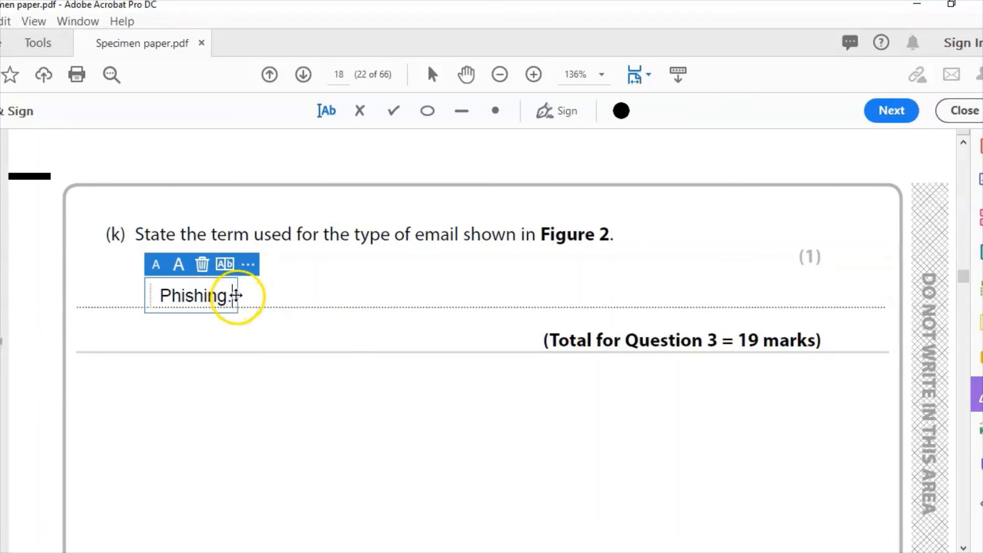